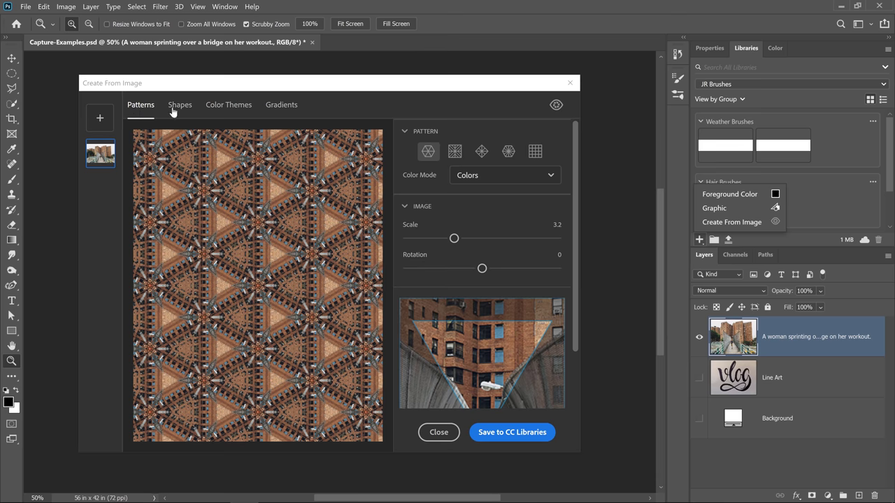
- Leave the pattern preview so the bridge photo fills the canvas again
left_click(229, 104)
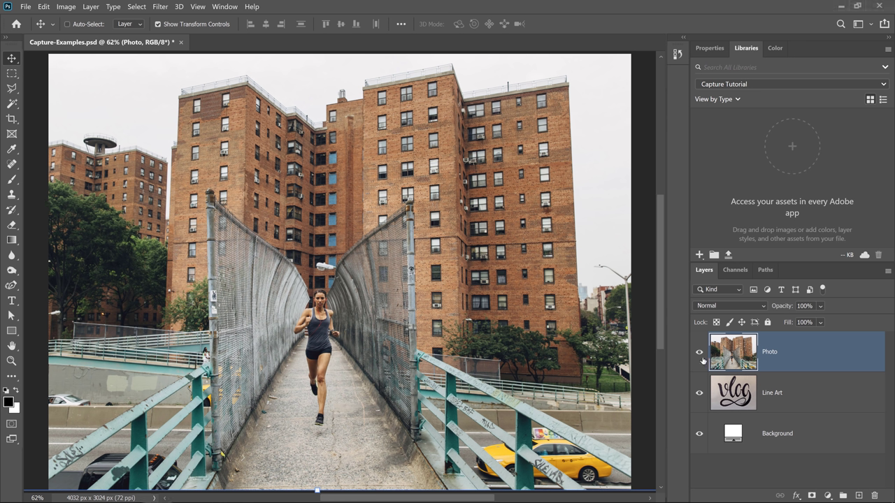
- Briefly hide the Photo layer to reveal the line art, then show the add-asset choices
left_click(700, 353)
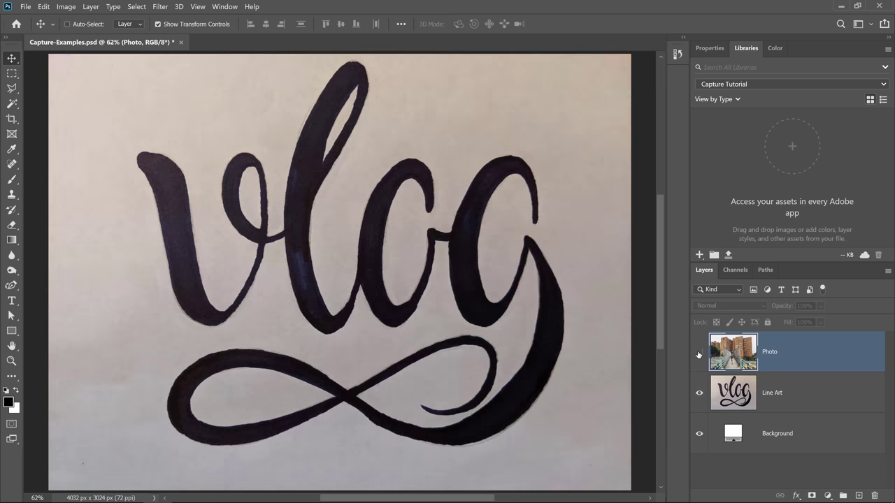
left_click(700, 354)
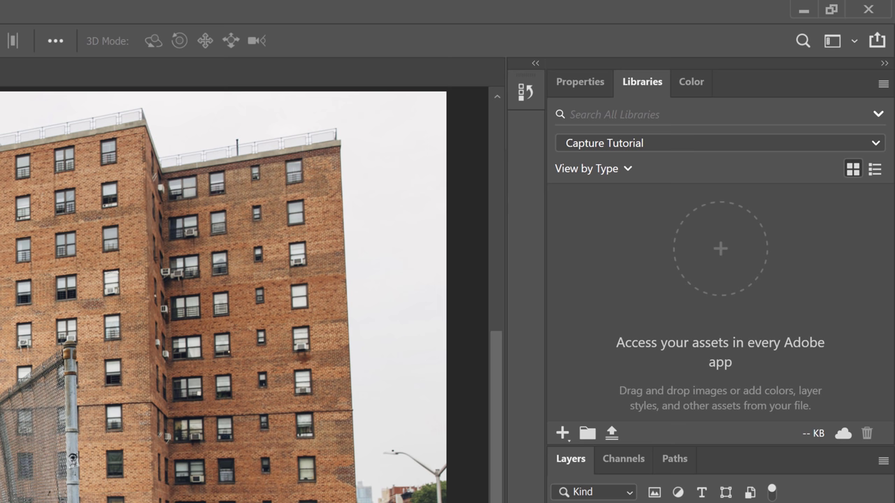
mouse_move(562, 434)
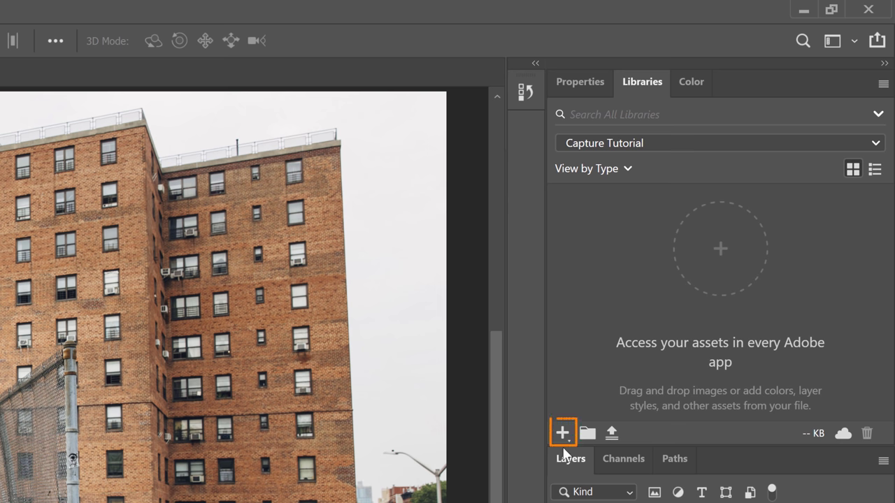
left_click(560, 434)
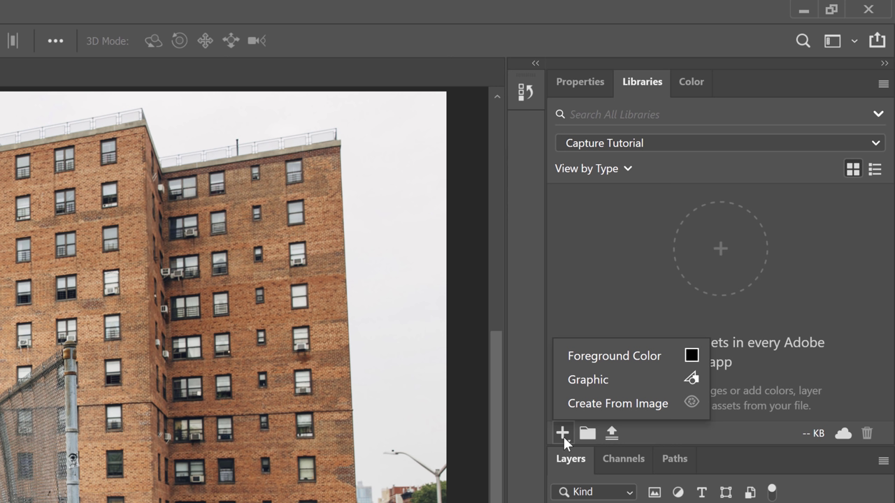
mouse_move(568, 364)
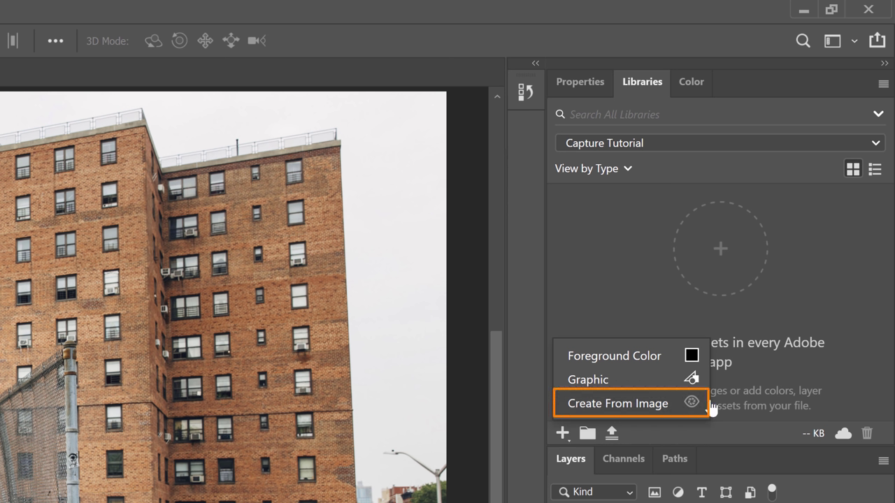
- Start a pattern from the bridge photo and switch it to hexagonal tiling
left_click(618, 403)
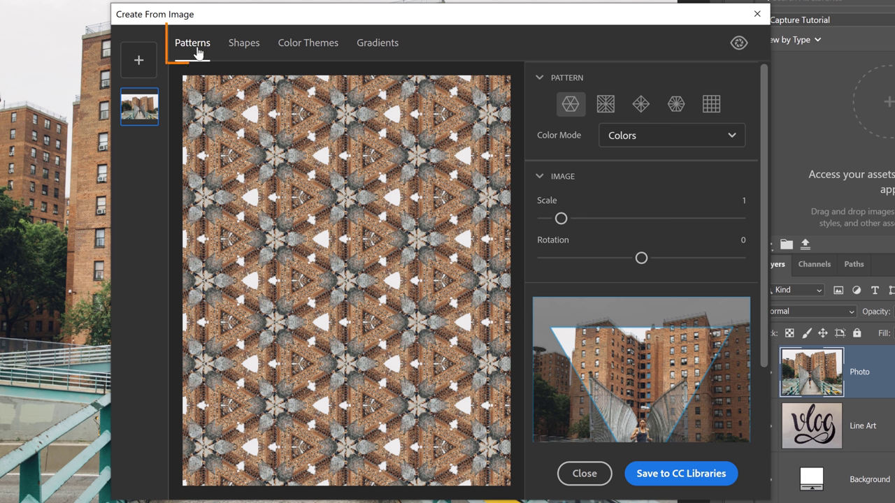
left_click(193, 42)
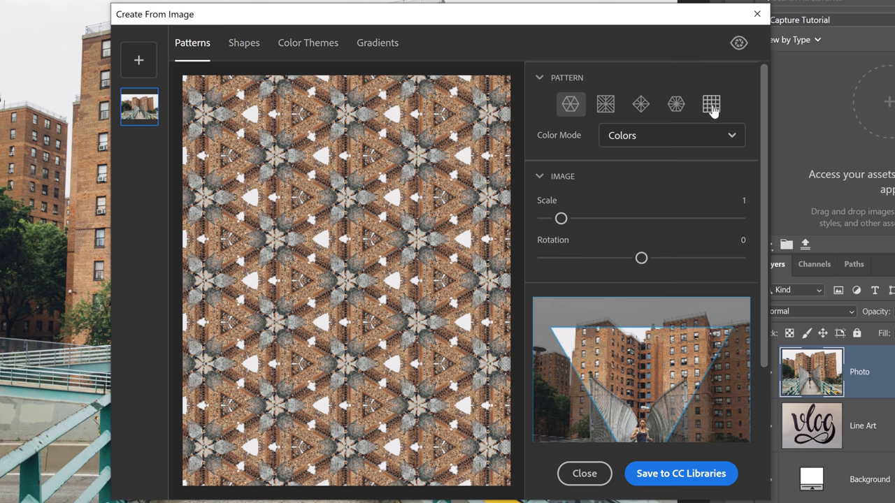
left_click(606, 104)
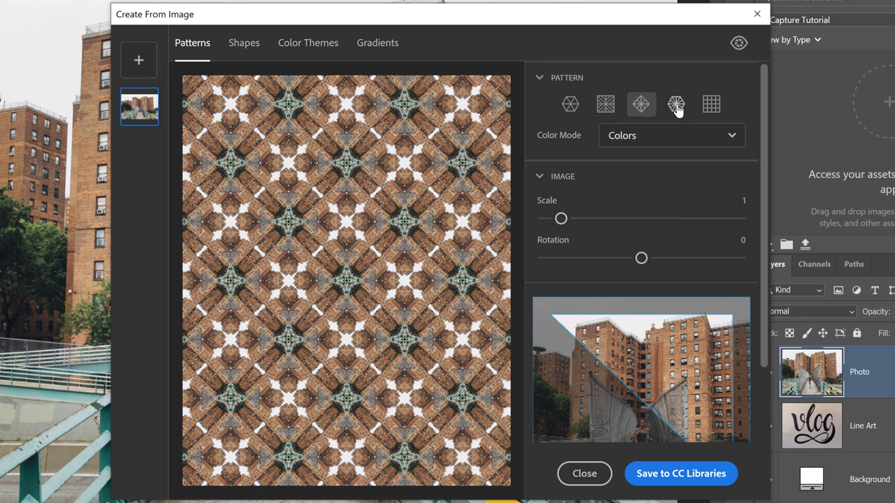
left_click(676, 103)
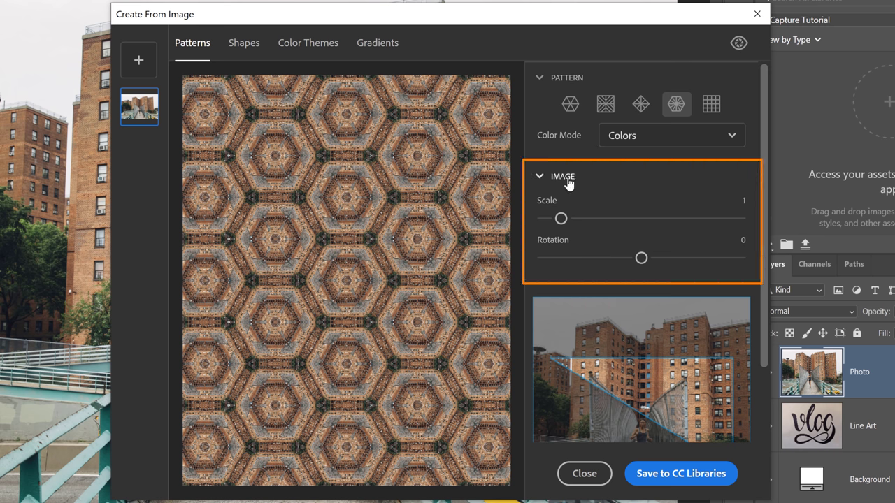
- Set the pattern to scale 7.4, rotation -106, shift the sampled area and keep Colors mode
left_click_drag(561, 218, 609, 218)
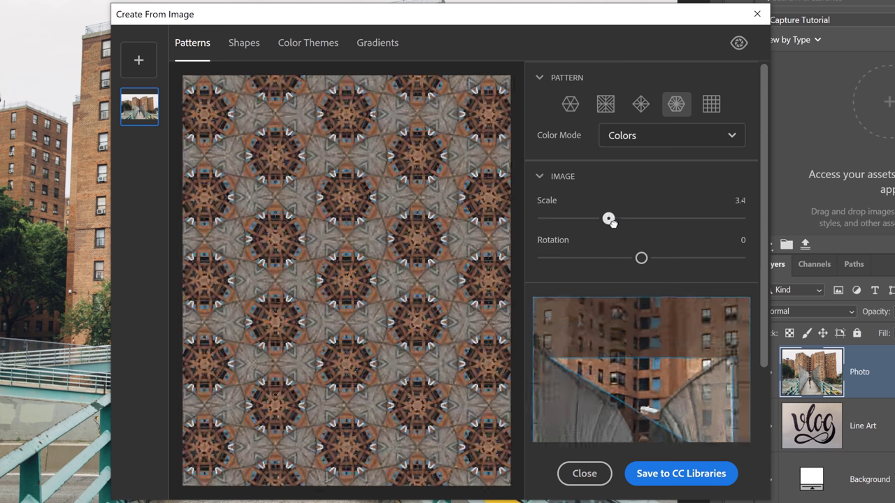
left_click_drag(608, 218, 688, 218)
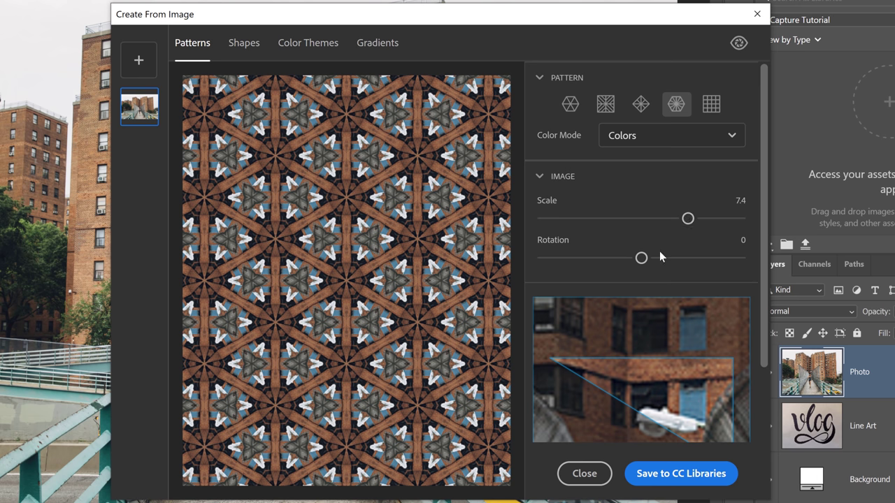
left_click_drag(641, 257, 585, 257)
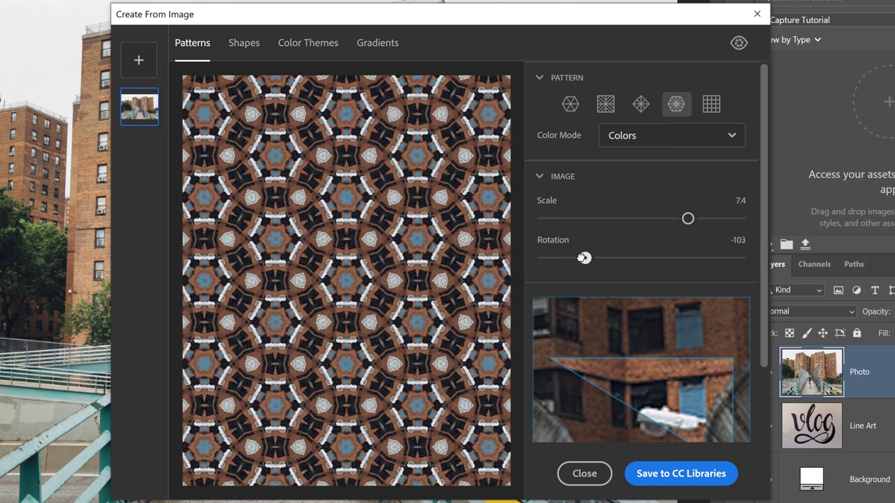
left_click_drag(585, 257, 585, 258)
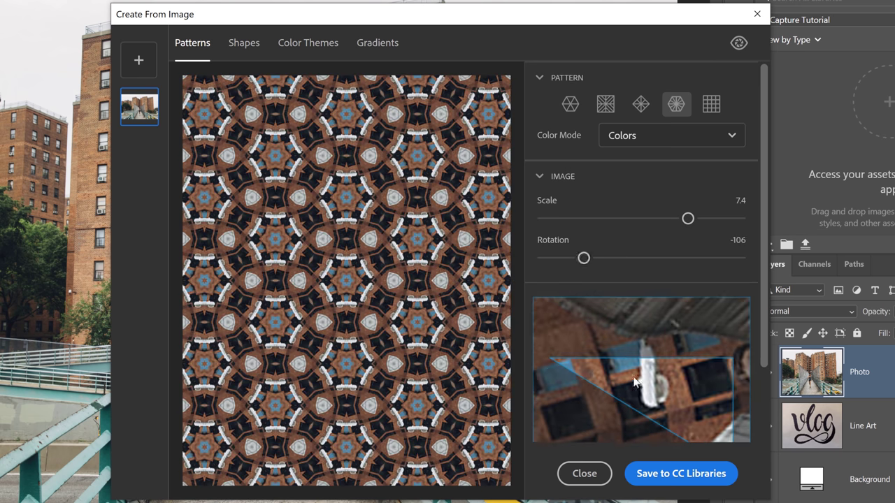
left_click_drag(654, 380, 622, 378)
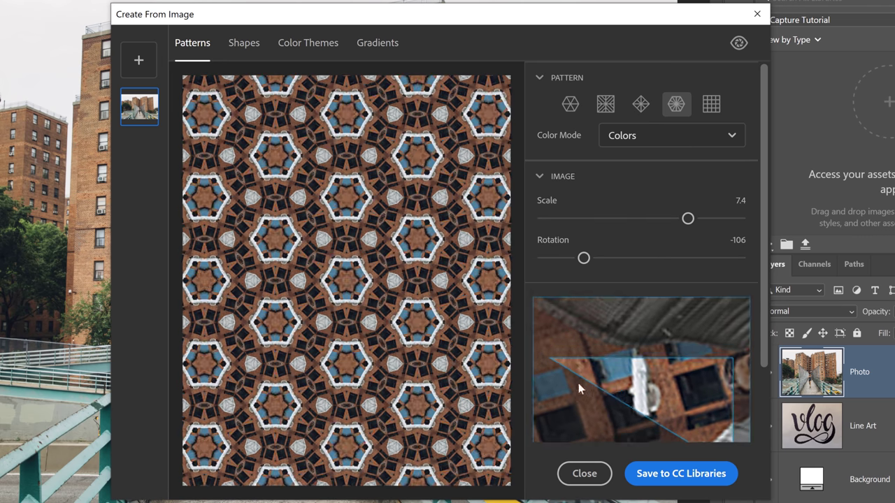
left_click(672, 134)
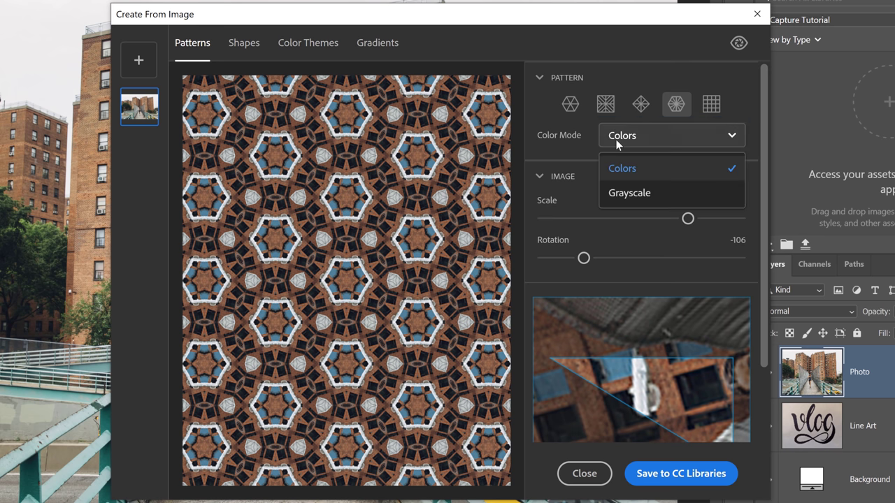
left_click(629, 193)
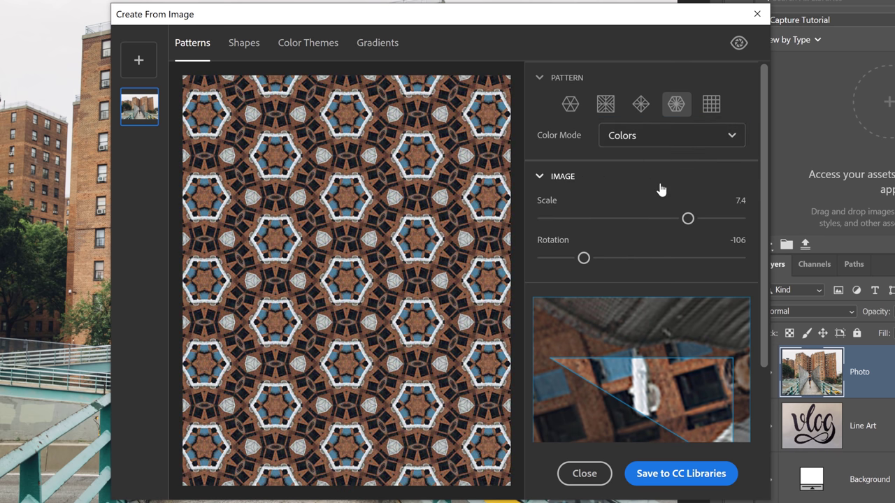
mouse_move(384, 181)
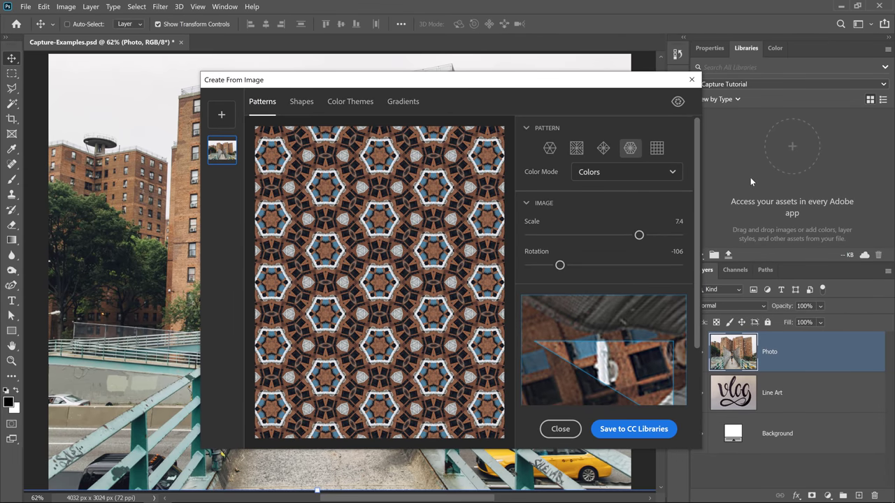
mouse_move(755, 89)
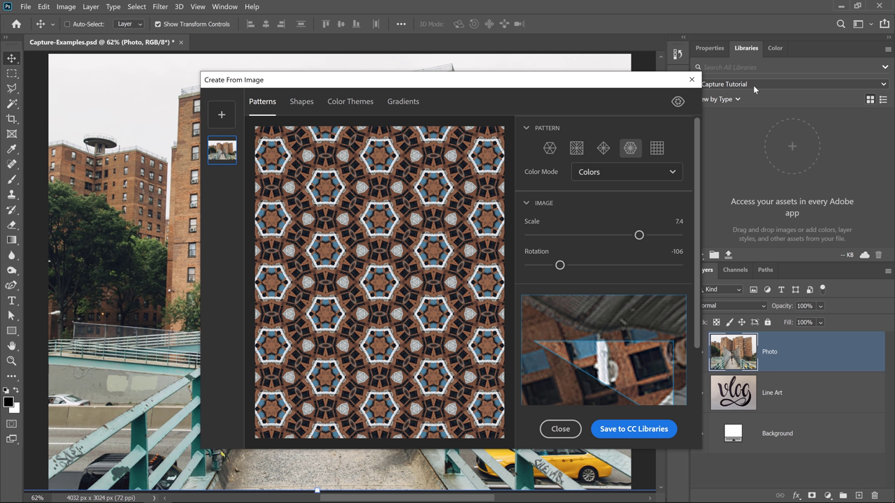
mouse_move(735, 229)
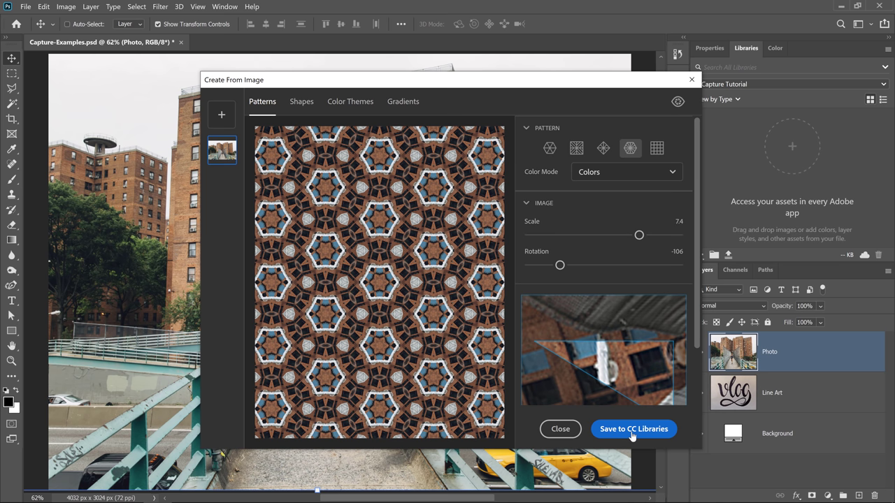
- Save the hexagonal pattern to the Capture Tutorial library and close the capture window
left_click(634, 428)
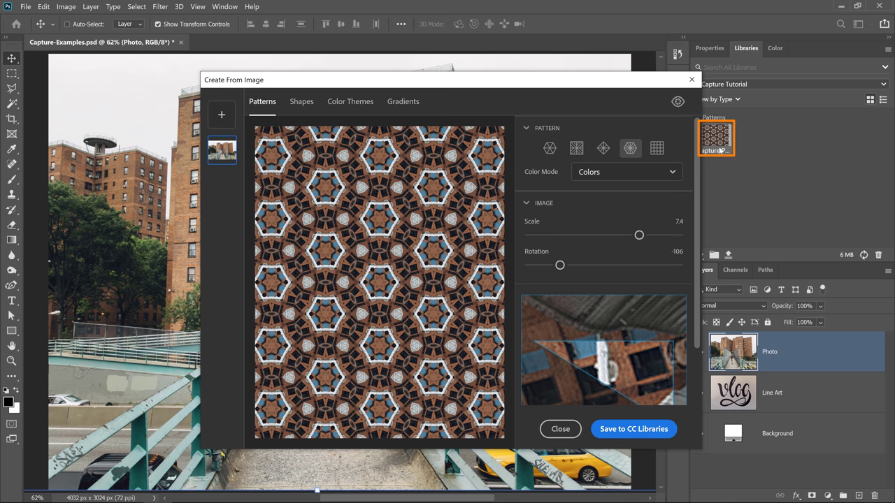
left_click(560, 428)
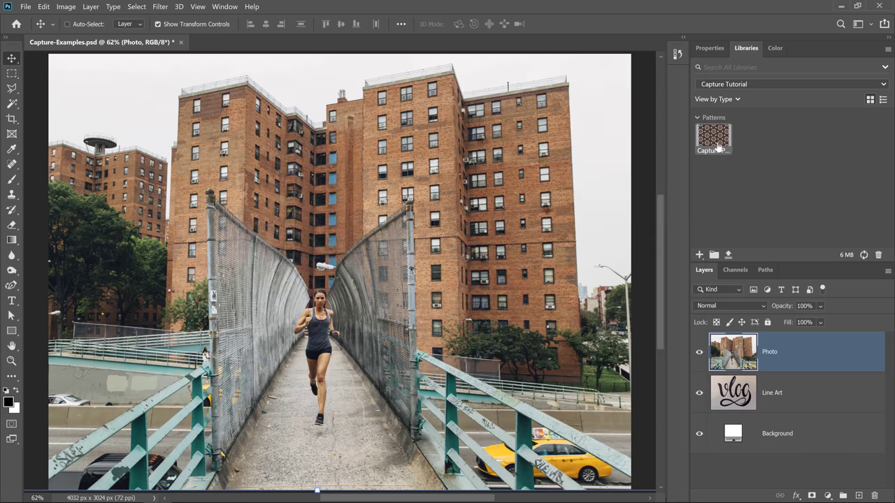
mouse_move(717, 140)
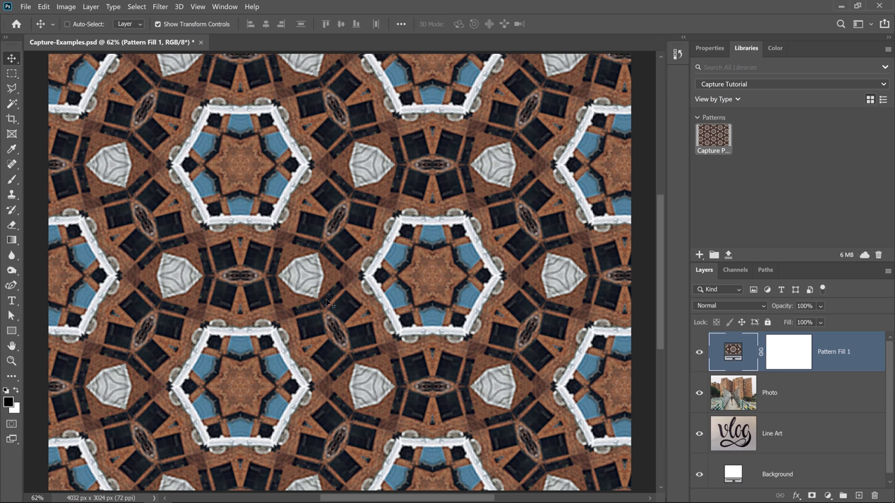
- Scale the Pattern Fill 1 pattern to 25% and try a lower opacity before restoring it
left_click(733, 351)
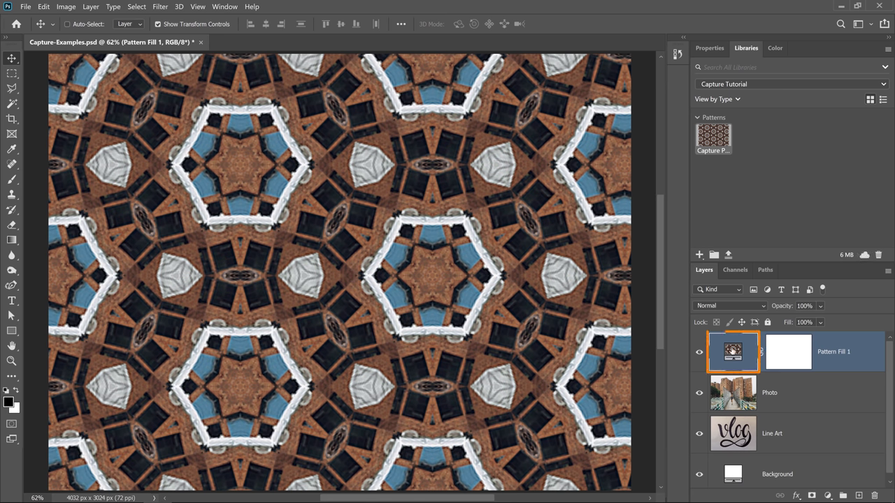
double_click(733, 352)
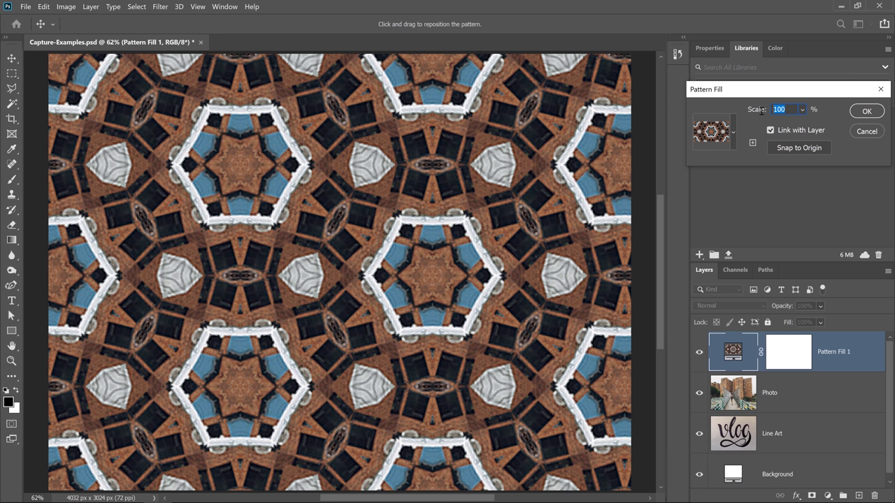
type("25")
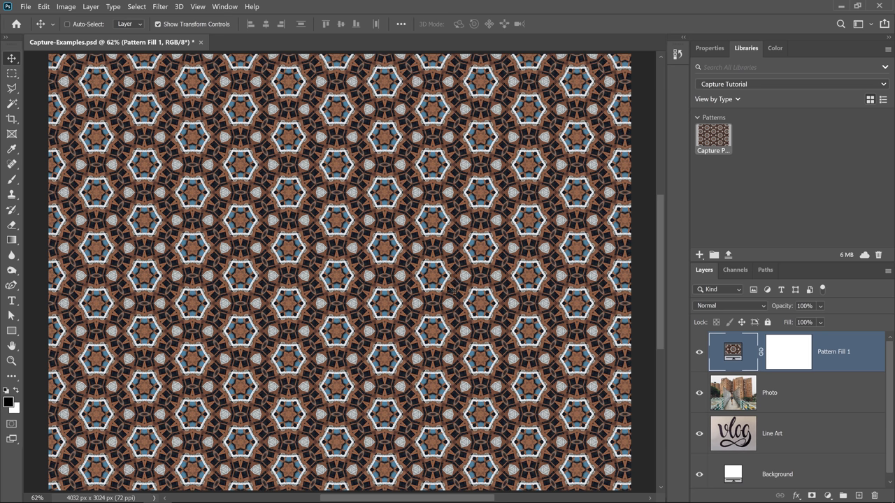
mouse_move(853, 358)
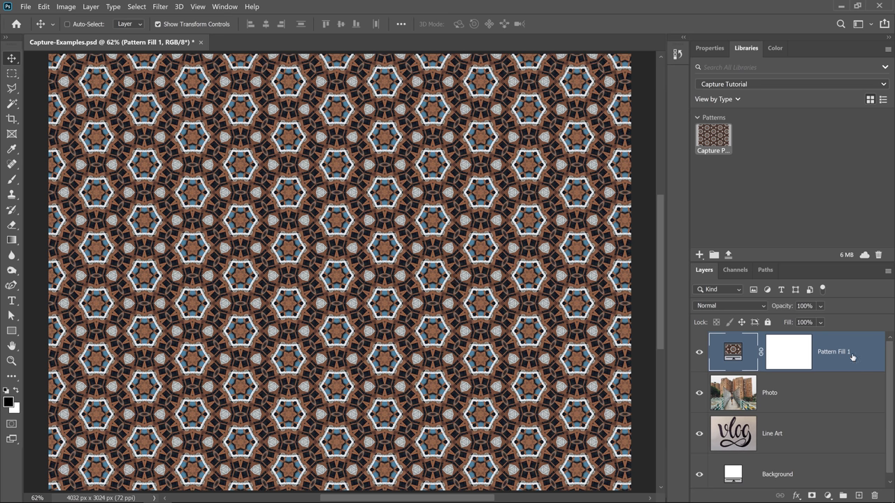
left_click_drag(842, 319, 814, 318)
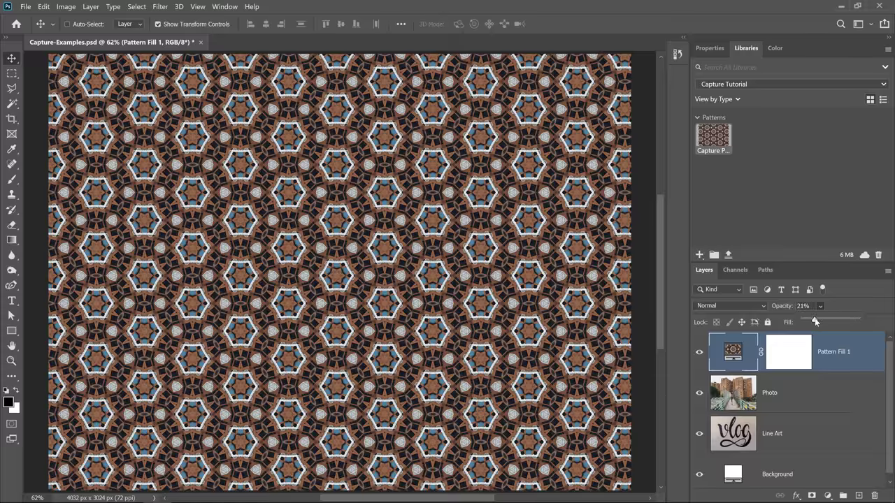
left_click_drag(814, 319, 859, 319)
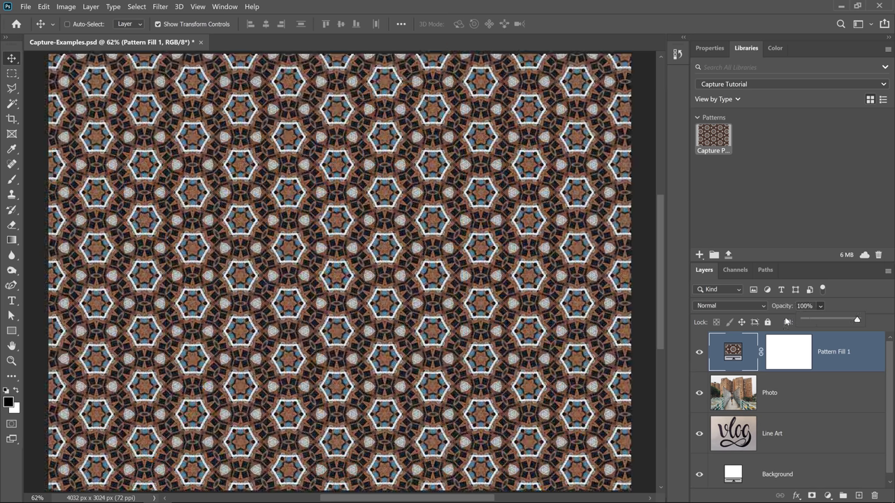
- Preview a different blend mode on the Pattern Fill 1 layer
left_click(731, 305)
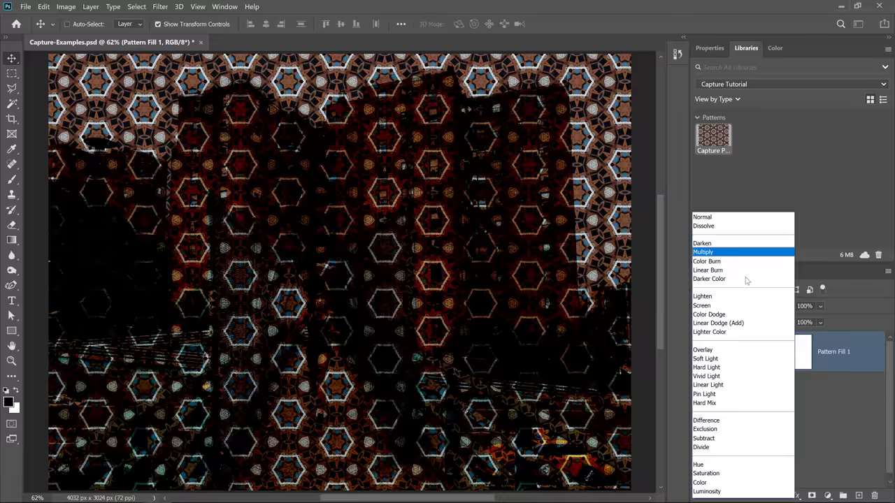
left_click(702, 217)
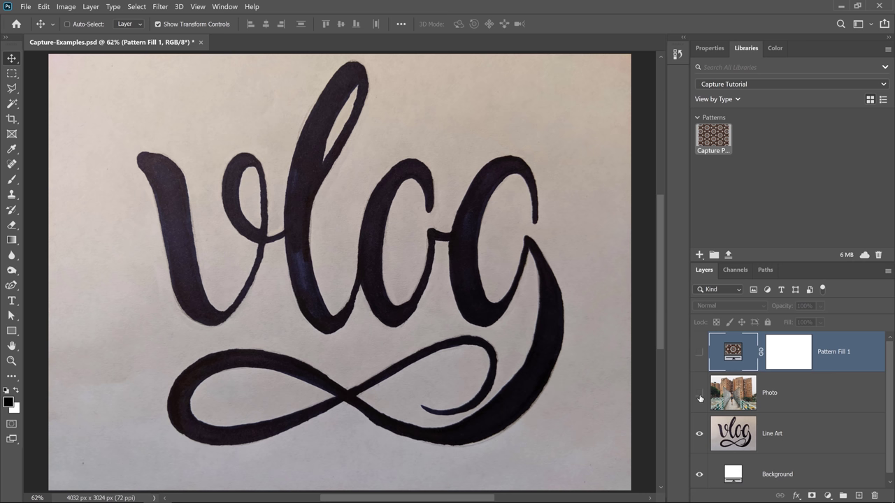
- Save a pattern from the Line Art layer to the library and move on to shapes
left_click(796, 442)
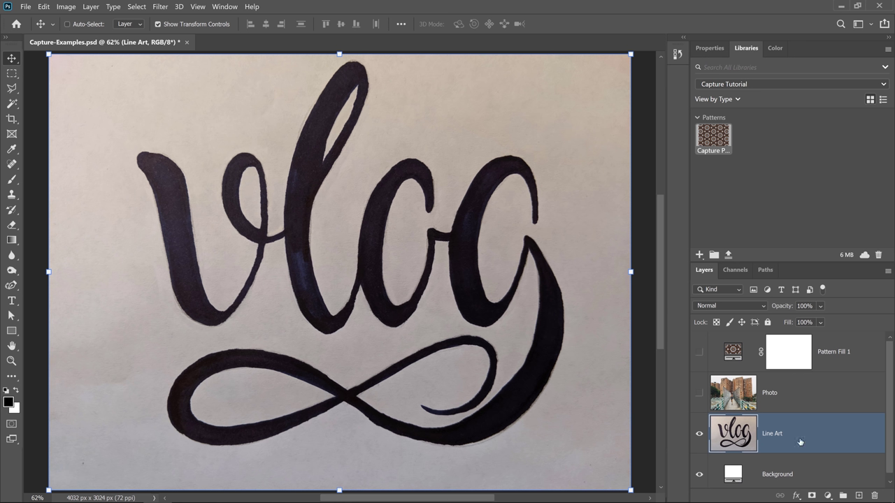
mouse_move(698, 260)
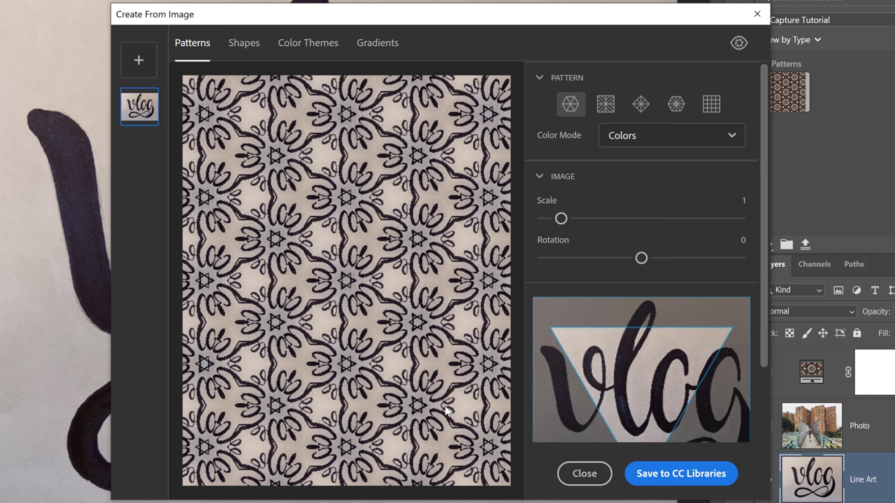
left_click(584, 473)
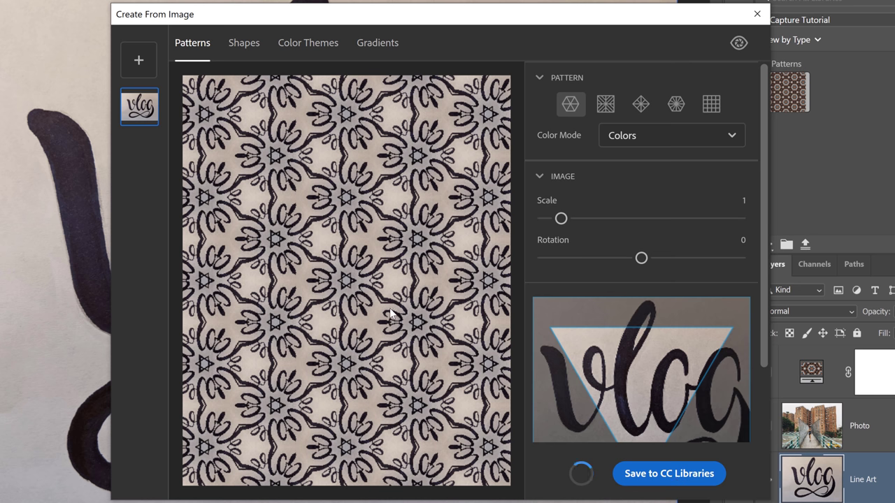
left_click(669, 473)
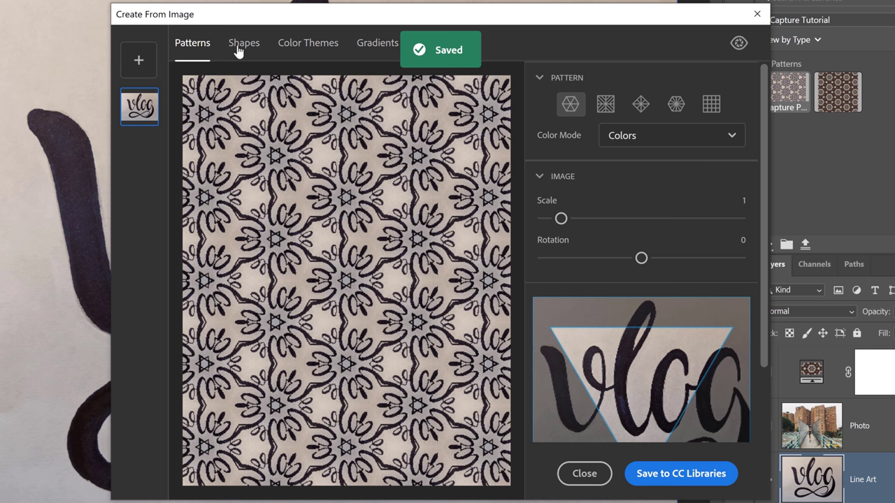
left_click(243, 42)
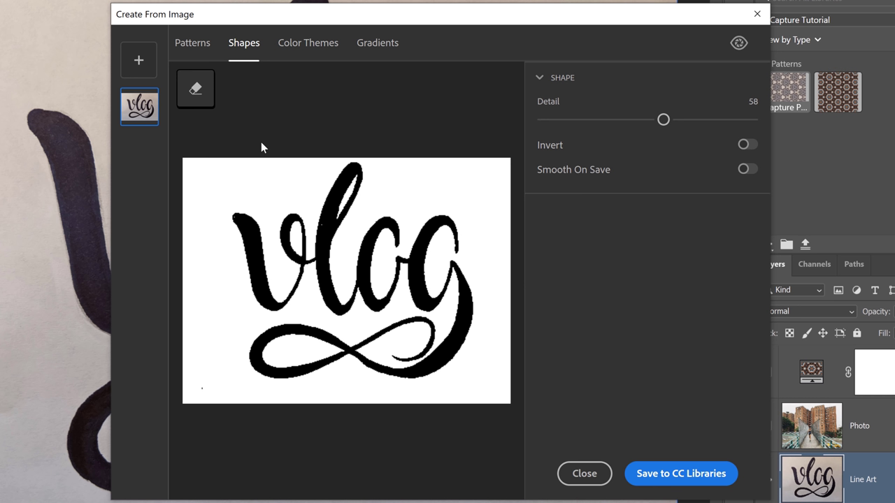
mouse_move(229, 229)
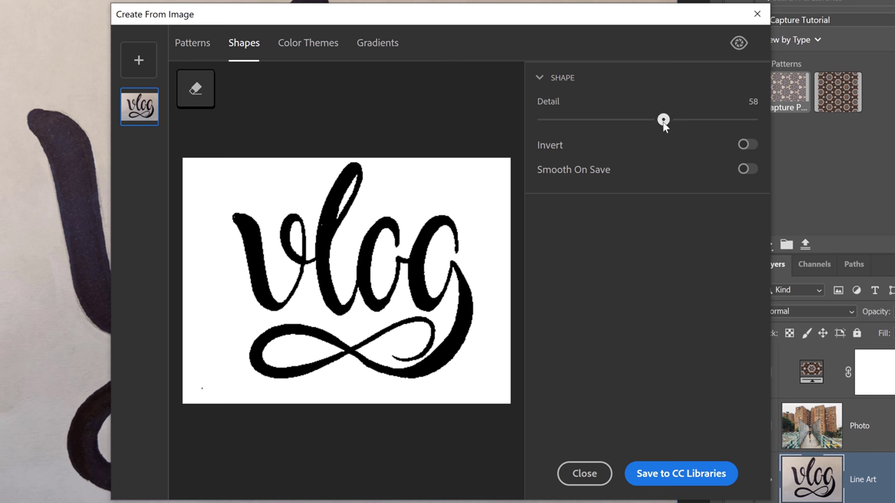
- Try shape detail levels from 4 to 98 and settle the vlog shape at 66
left_click_drag(663, 120, 568, 121)
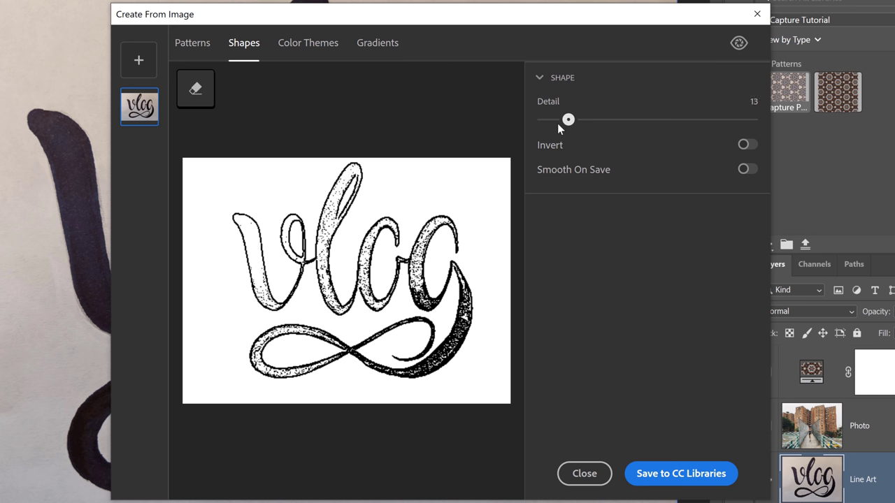
left_click_drag(567, 121, 549, 120)
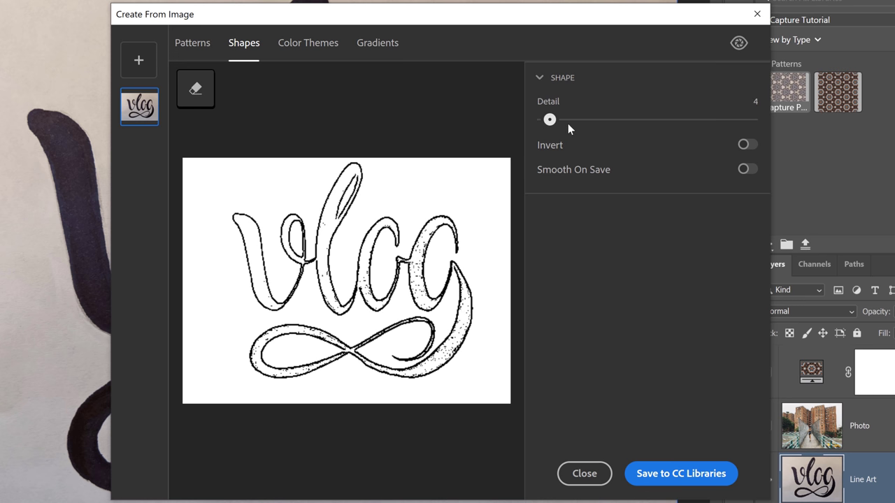
left_click_drag(550, 119, 747, 119)
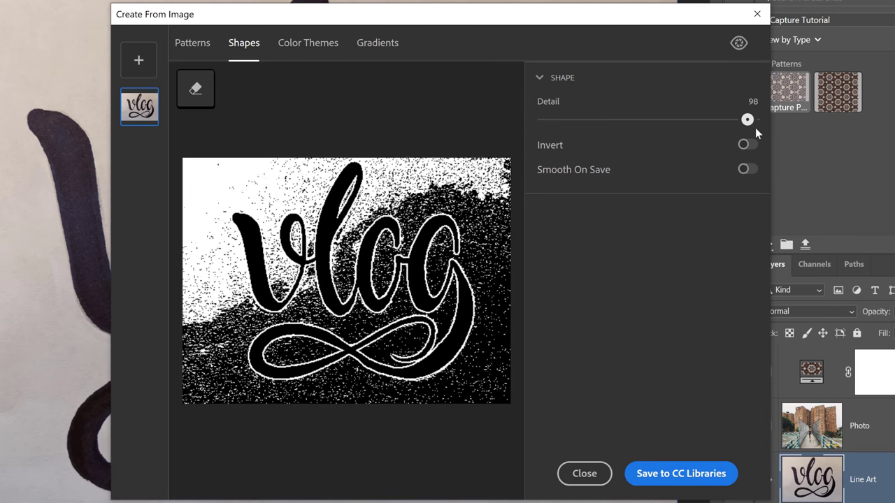
left_click_drag(747, 120, 625, 121)
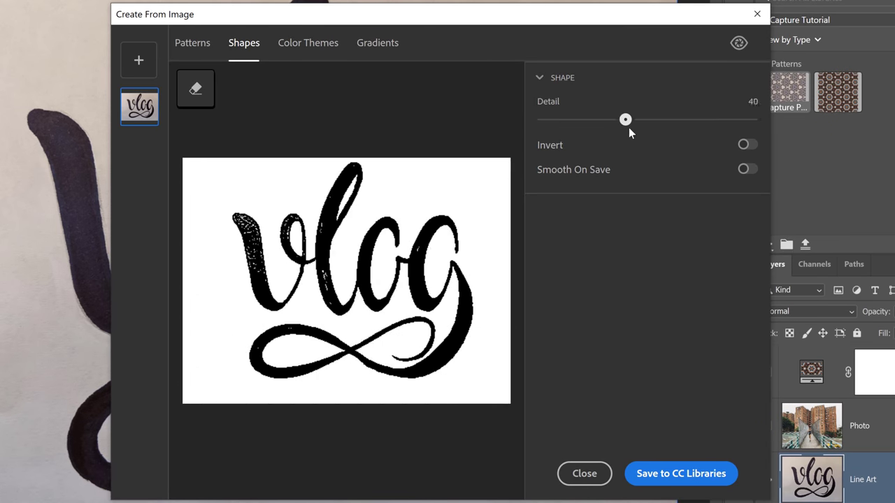
left_click_drag(625, 120, 650, 120)
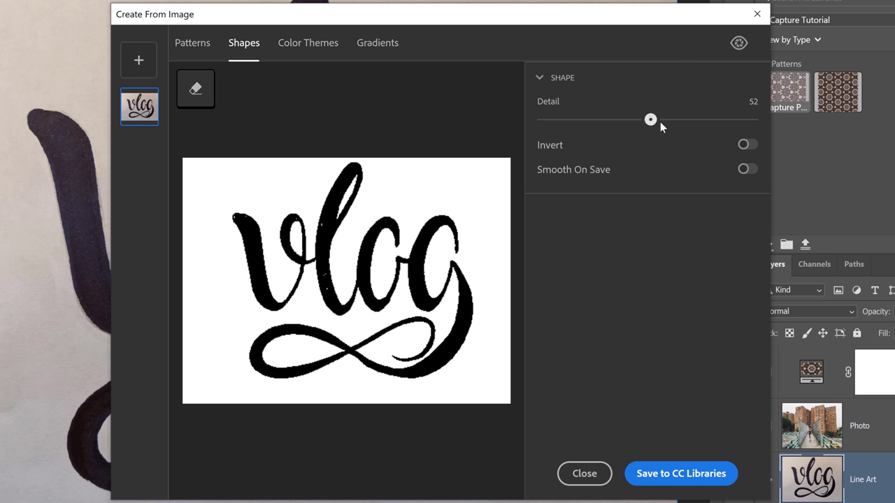
left_click_drag(650, 119, 680, 119)
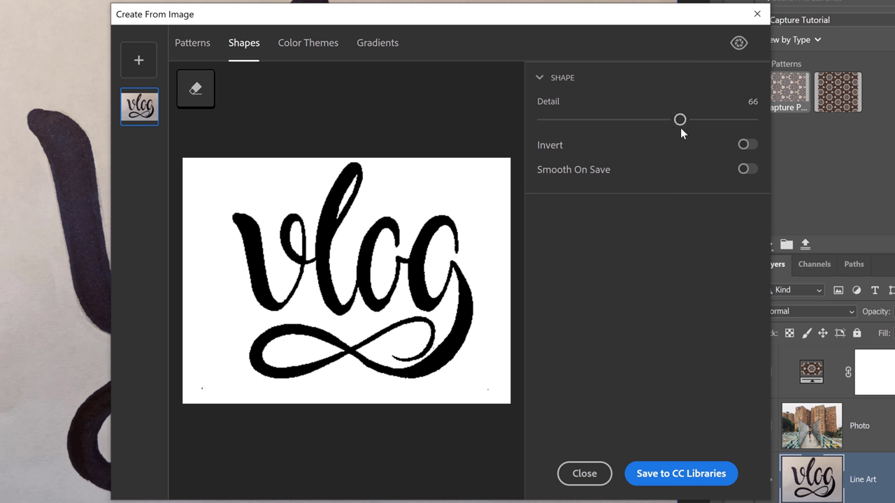
mouse_move(520, 245)
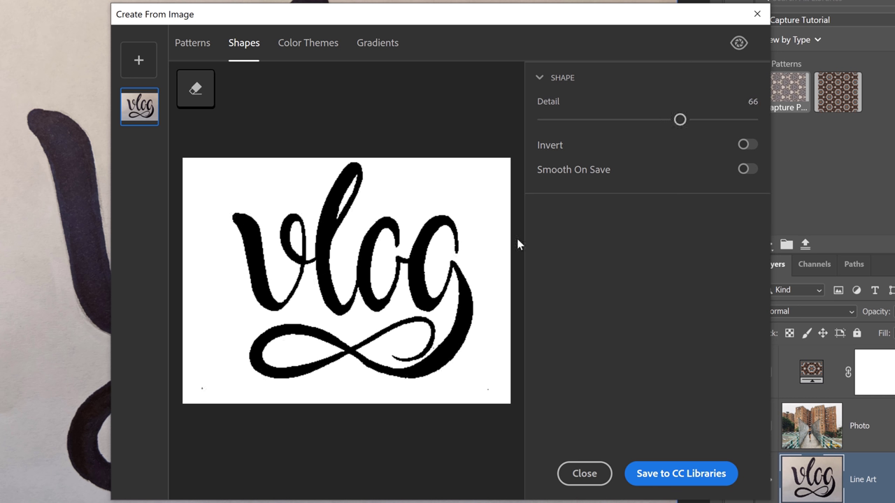
mouse_move(201, 394)
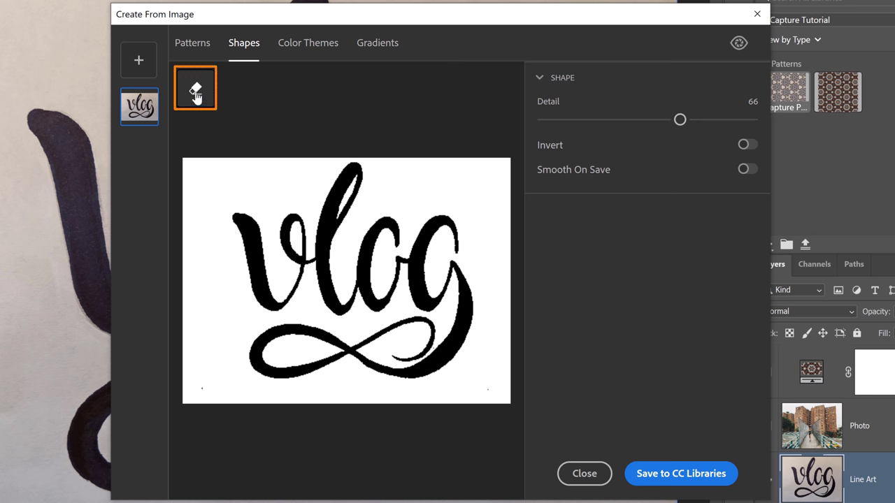
- Start the erase brush to clean stray specks around the vlog shape
left_click(195, 86)
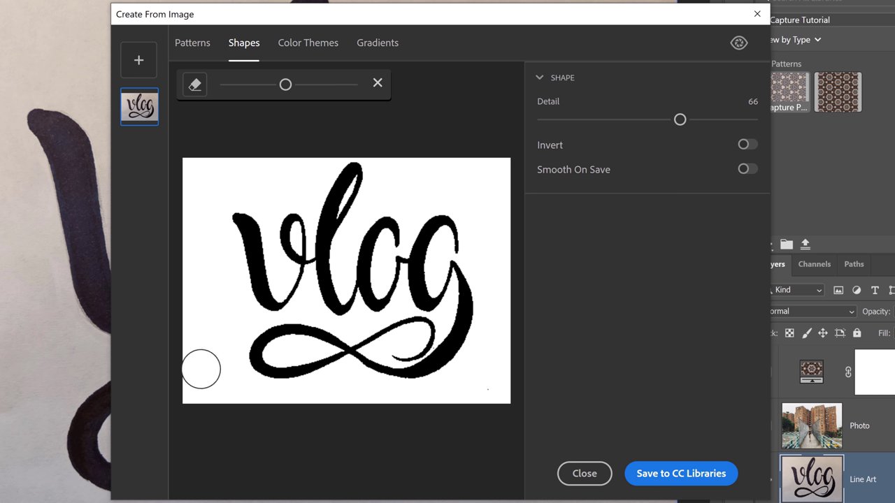
mouse_move(453, 193)
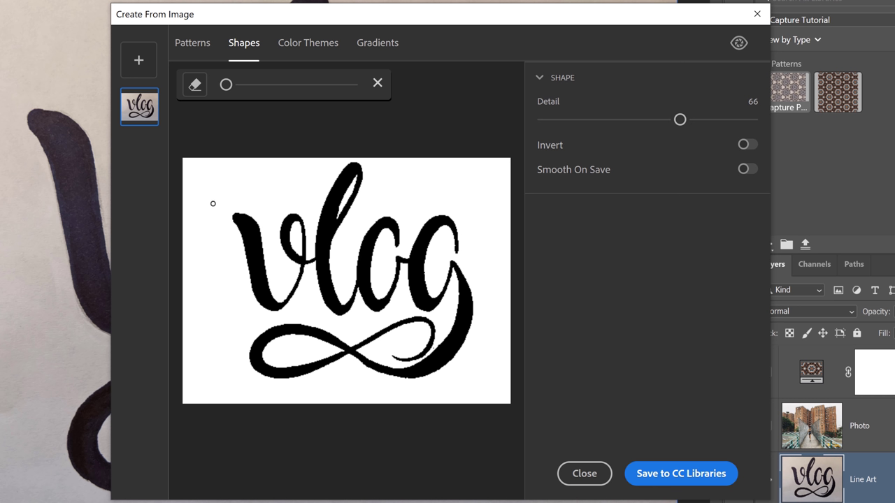
mouse_move(697, 188)
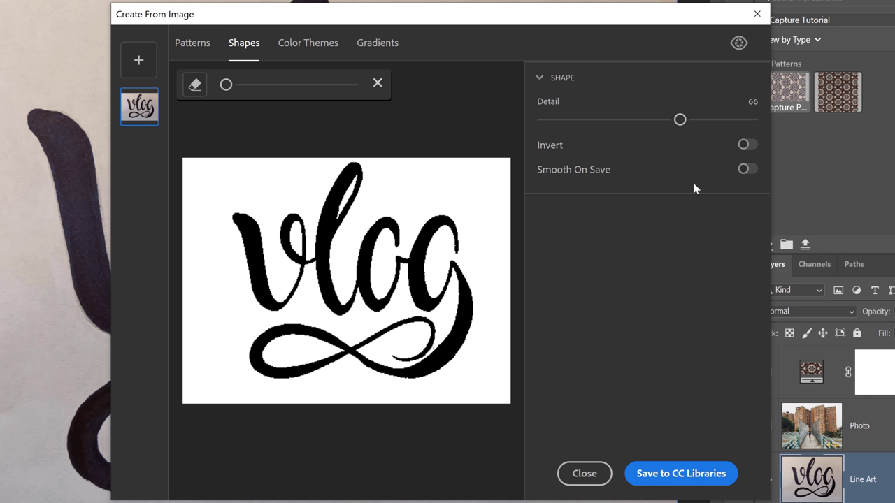
- Keep the shape uninverted, enable smoothing and save it as Capture Shape 1
left_click(747, 144)
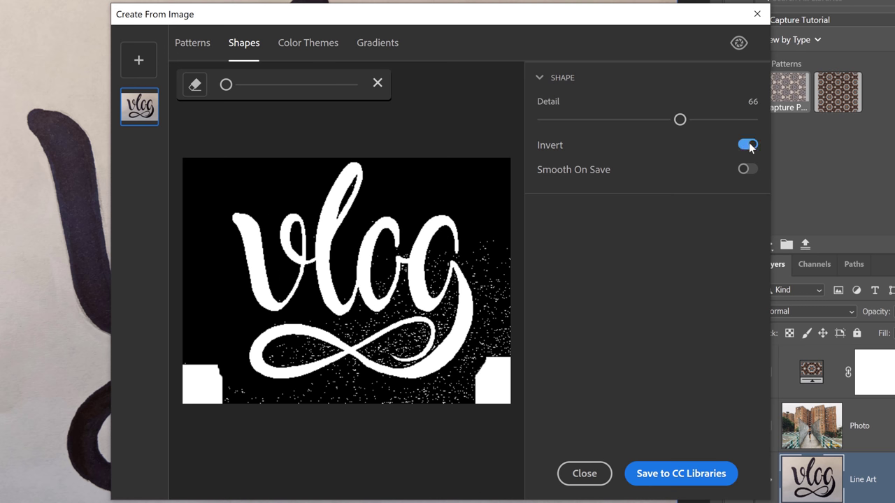
left_click(747, 144)
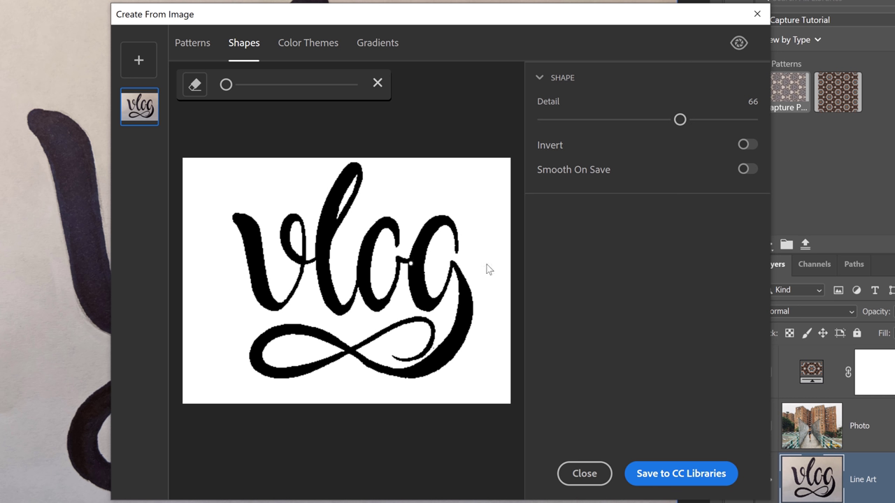
mouse_move(690, 183)
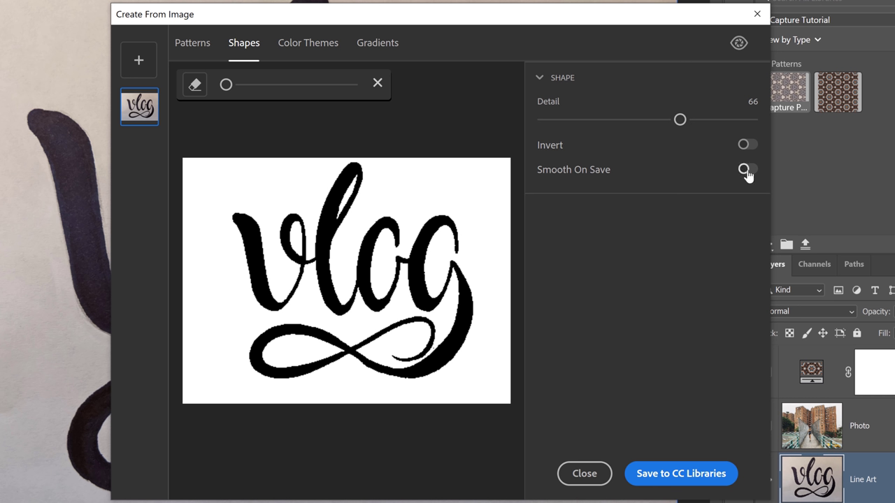
left_click(747, 168)
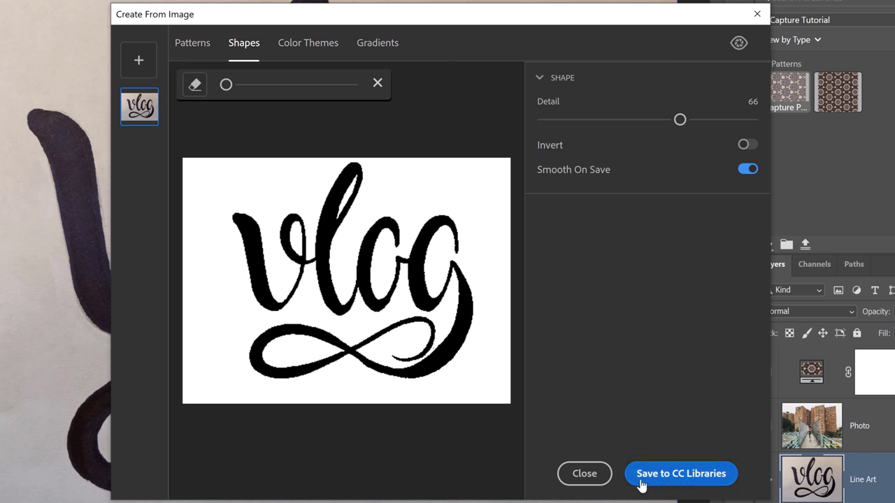
left_click(680, 473)
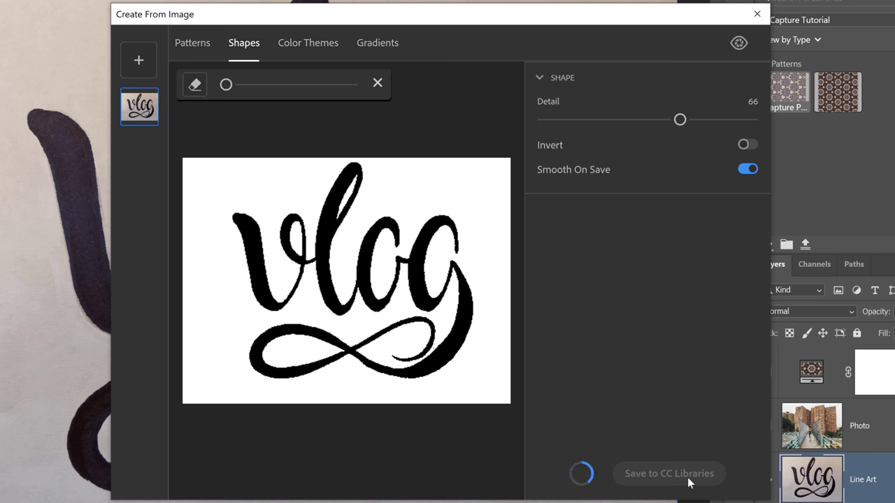
left_click(669, 474)
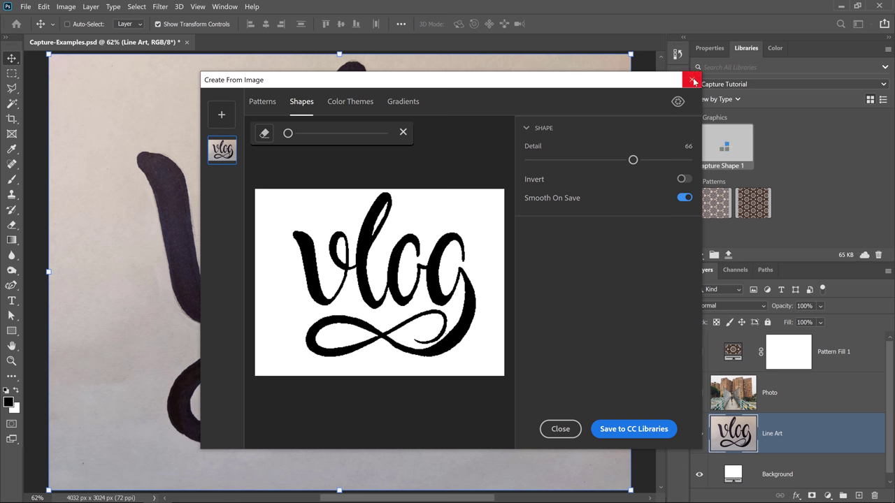
- Place Capture Shape 1 enlarged on the canvas at full opacity and fill, then show Photo
left_click(690, 81)
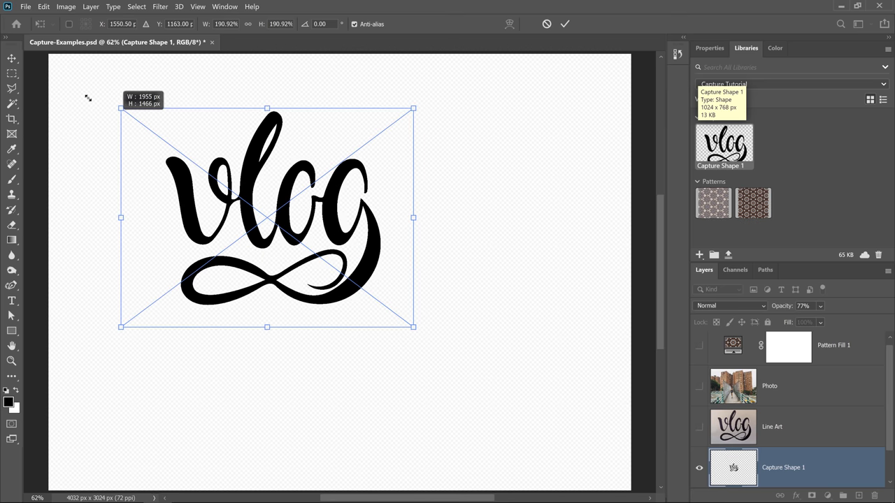
left_click_drag(412, 328, 553, 430)
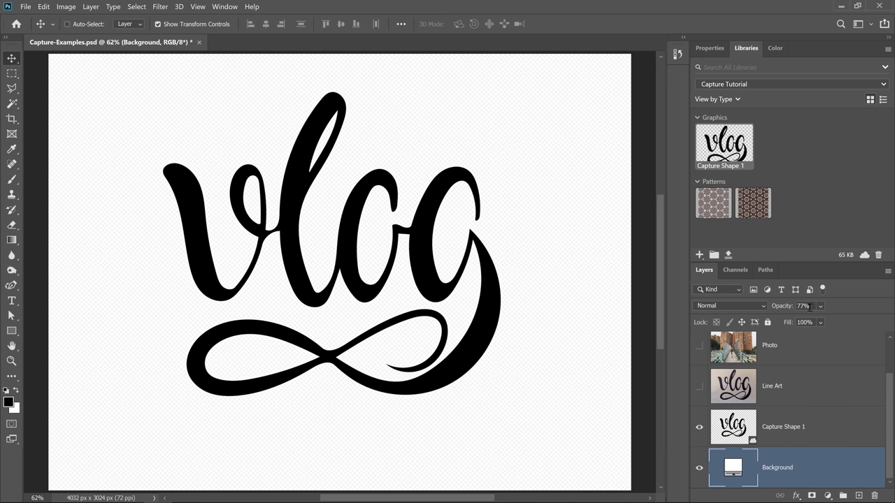
left_click_drag(811, 319, 862, 319)
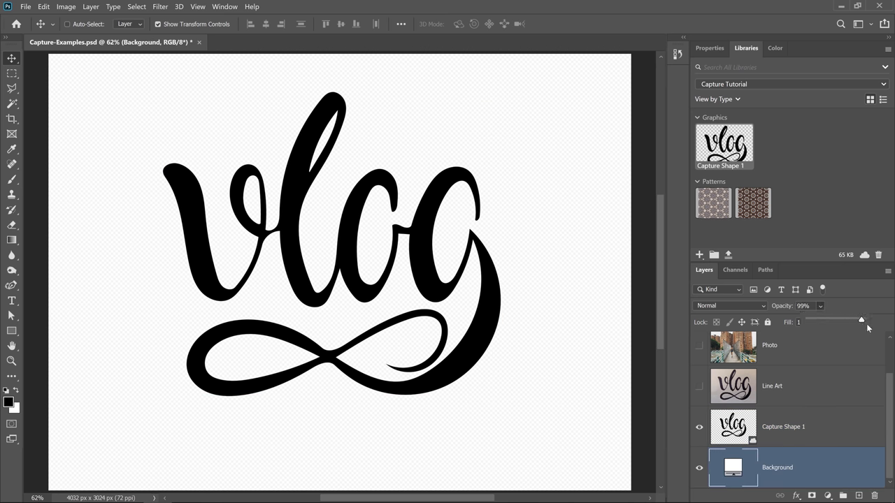
left_click_drag(861, 319, 850, 319)
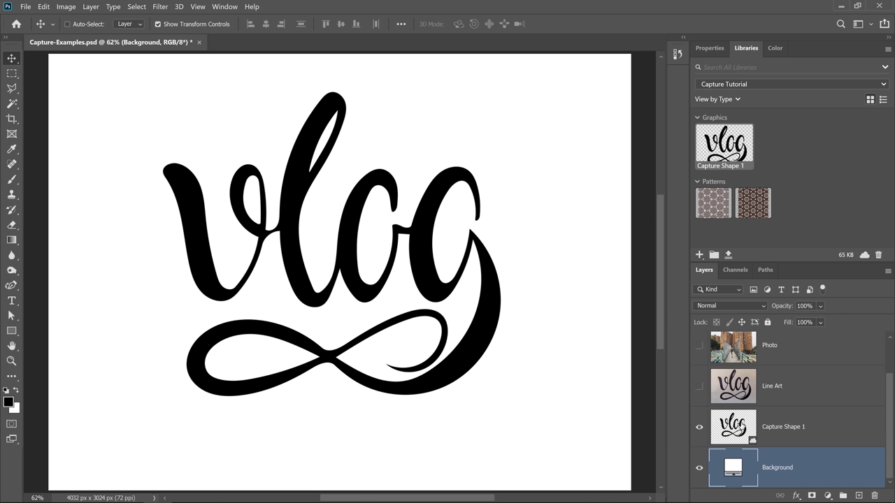
mouse_move(727, 428)
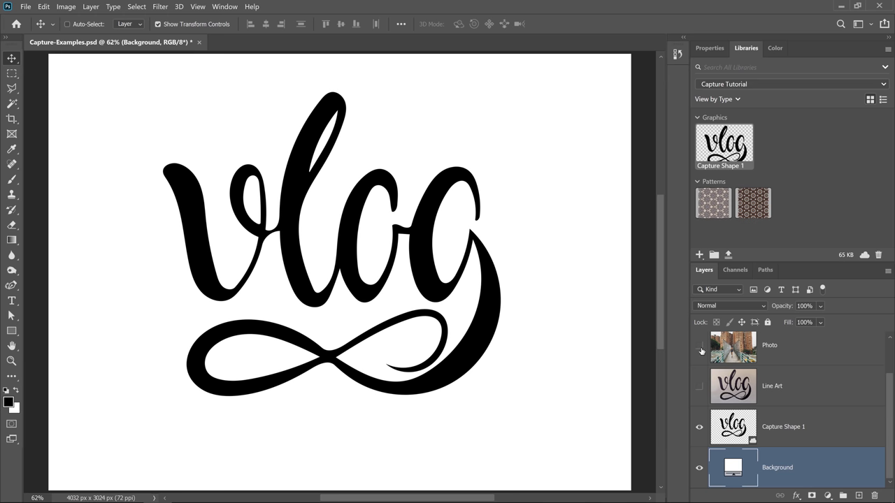
left_click(699, 353)
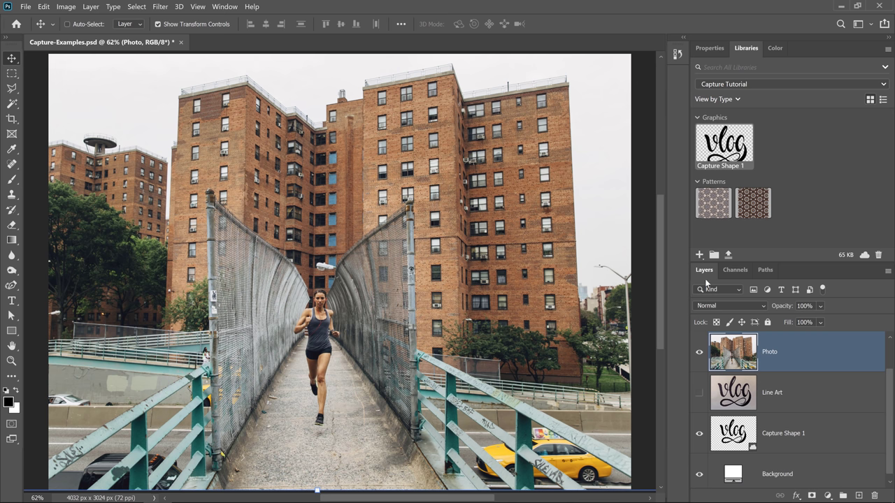
- Start Create From Image from the Libraries + menu and go to Color Themes
left_click(700, 255)
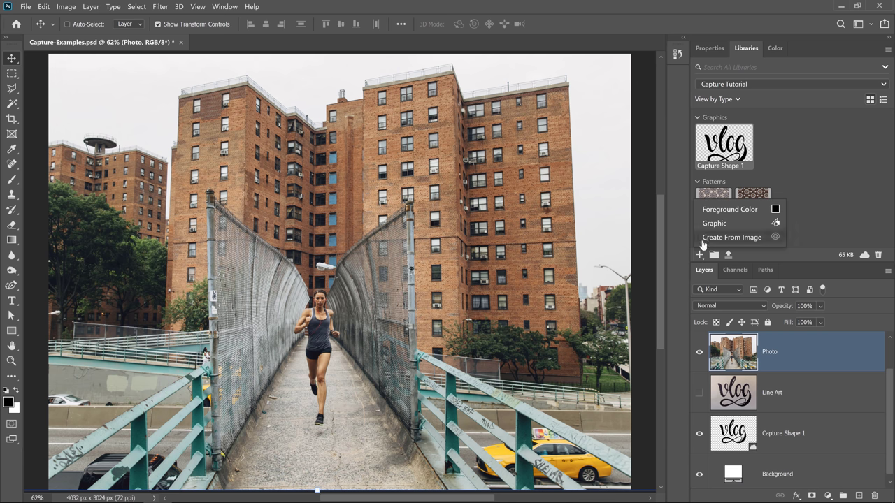
left_click(732, 238)
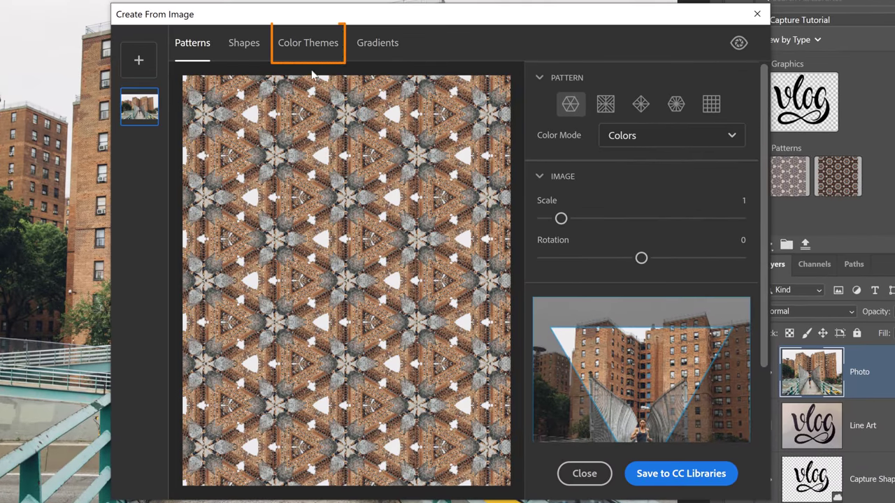
left_click(307, 42)
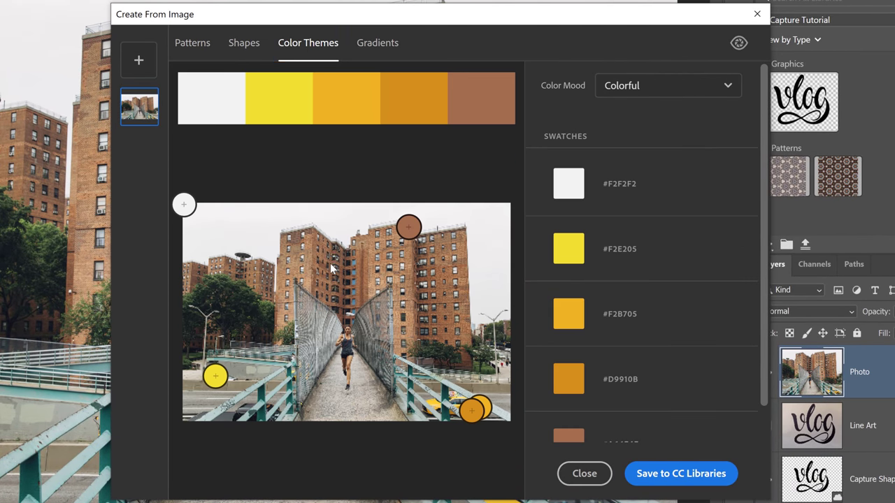
mouse_move(299, 243)
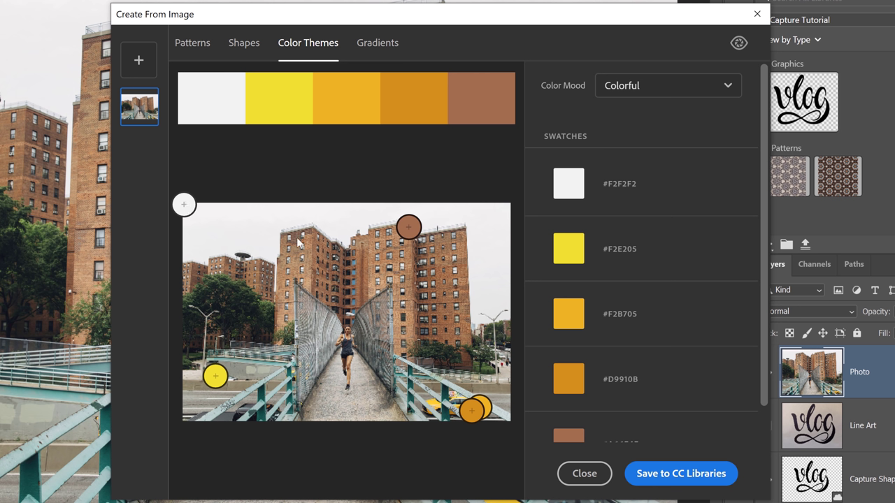
mouse_move(302, 196)
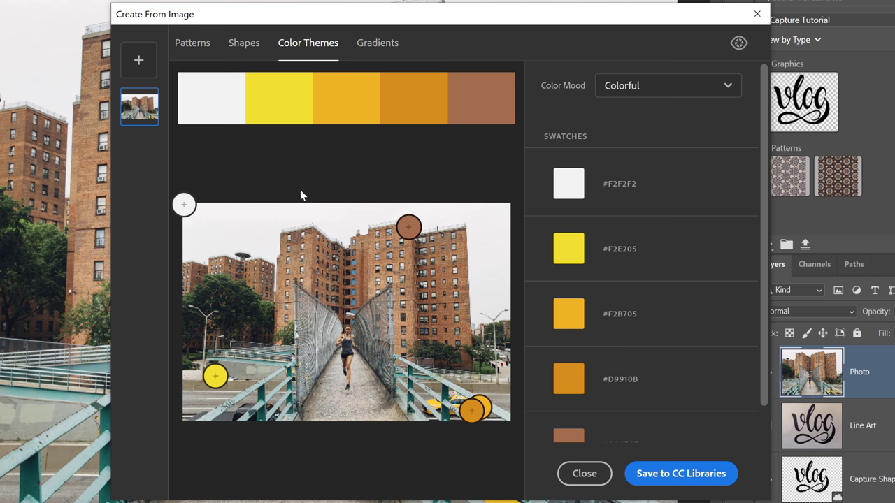
- Set the Color Mood to Dark and save the theme to CC Libraries as Capture Color Theme 1
left_click(669, 85)
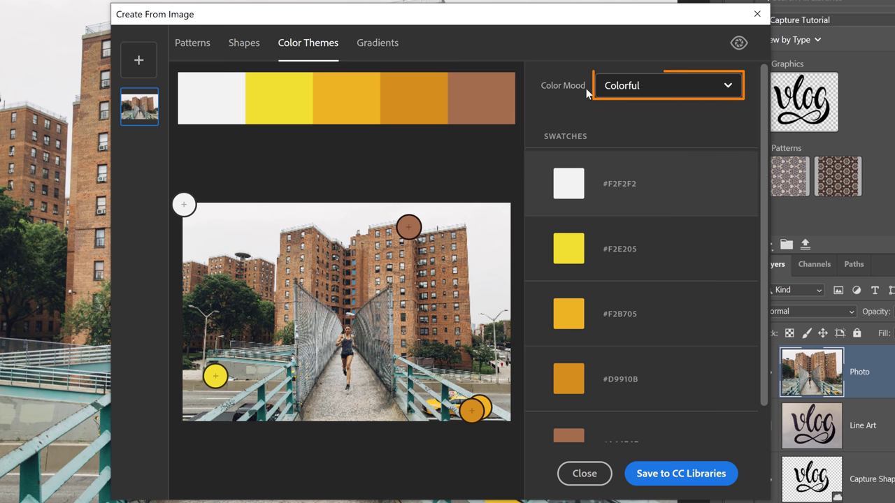
left_click(668, 85)
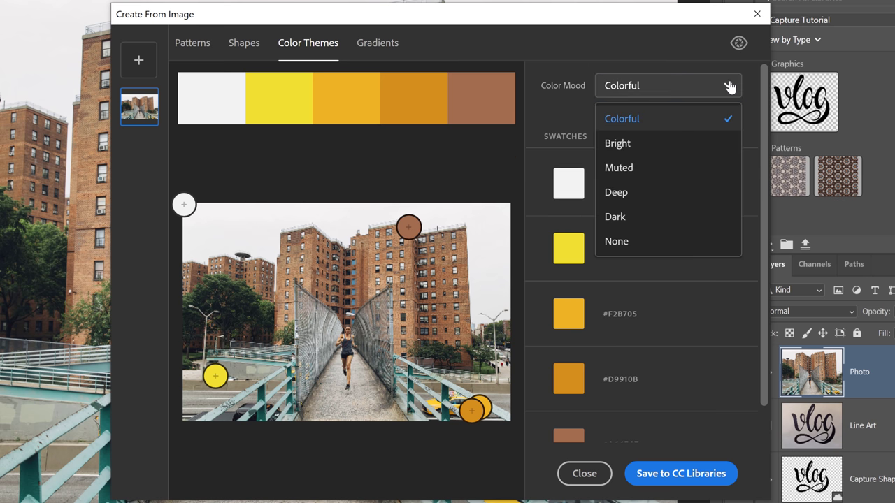
mouse_move(699, 123)
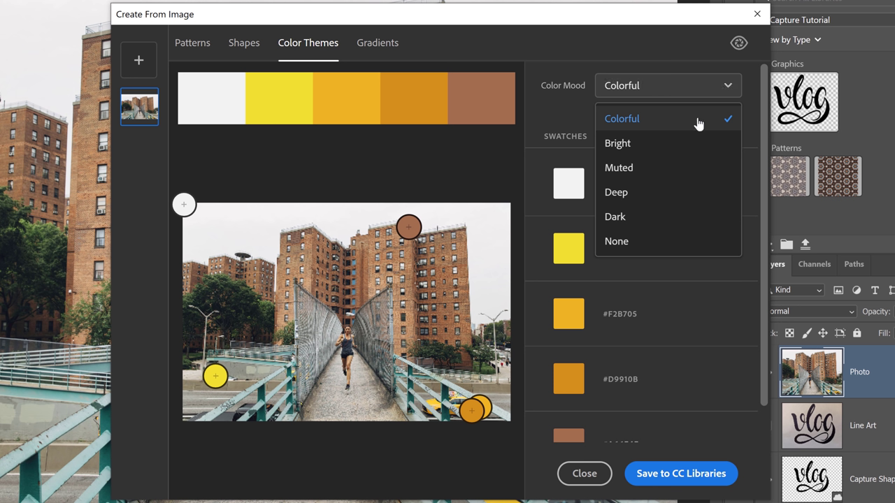
mouse_move(241, 148)
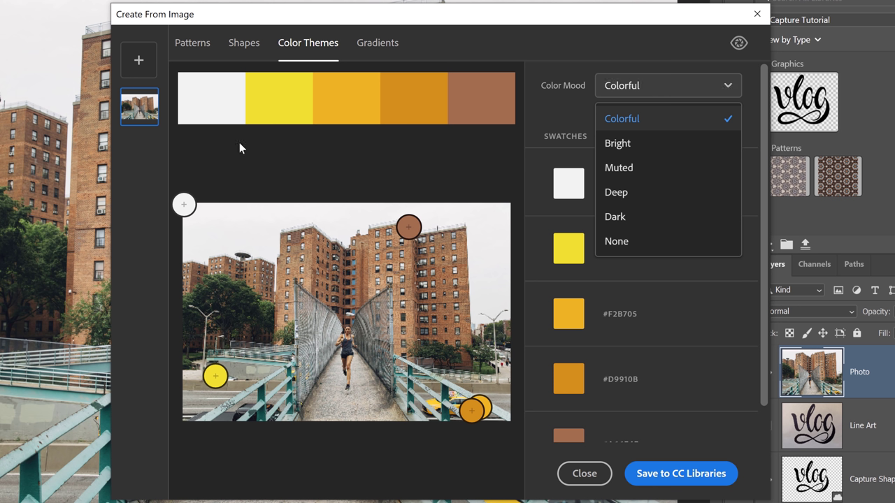
mouse_move(551, 132)
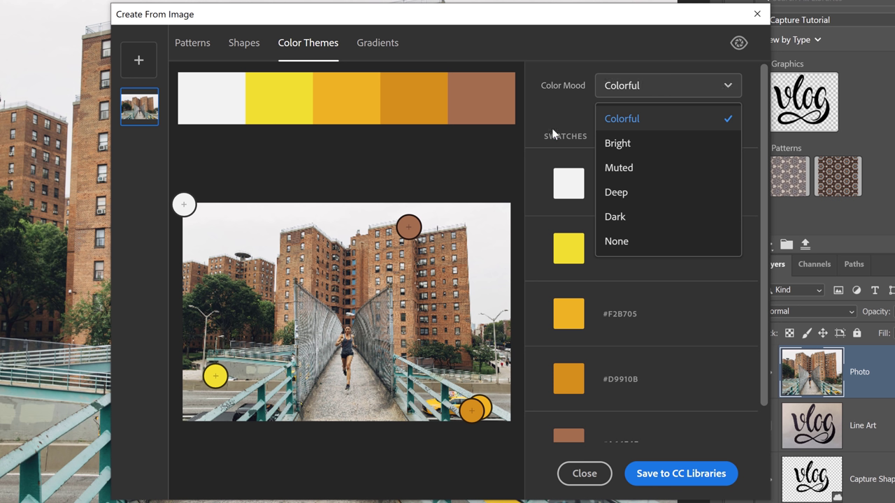
left_click(615, 217)
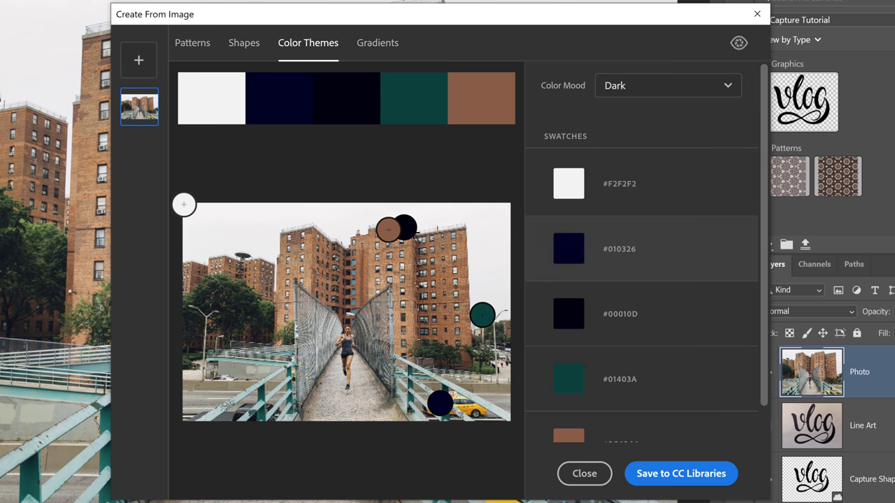
mouse_move(411, 302)
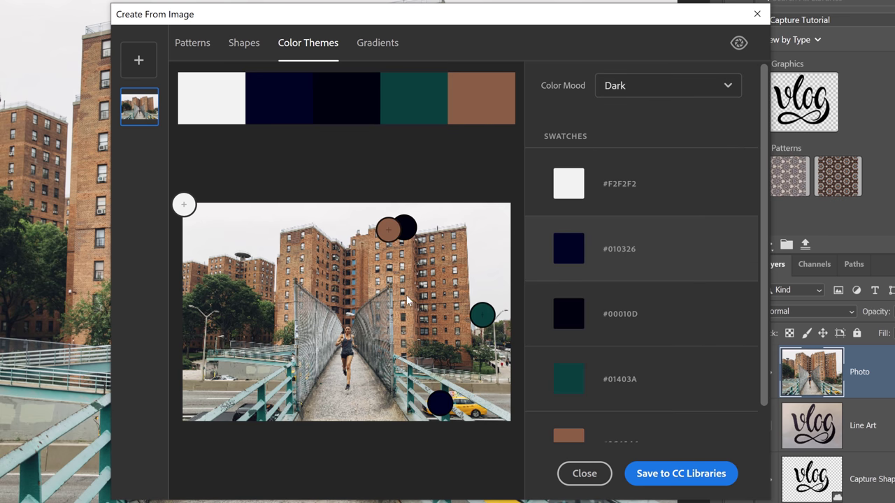
mouse_move(402, 300)
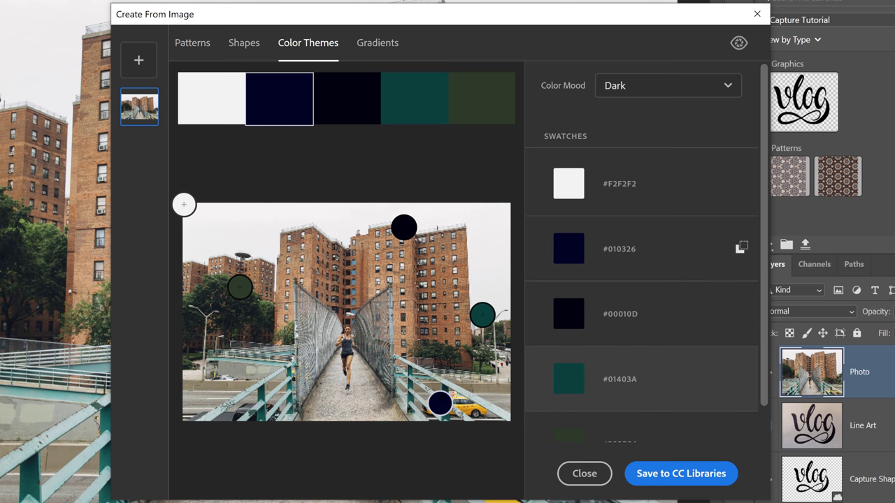
mouse_move(290, 104)
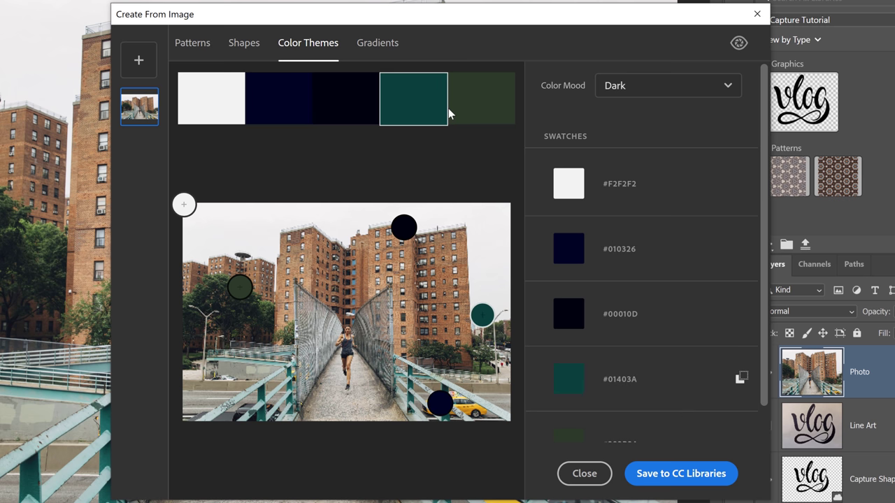
mouse_move(207, 223)
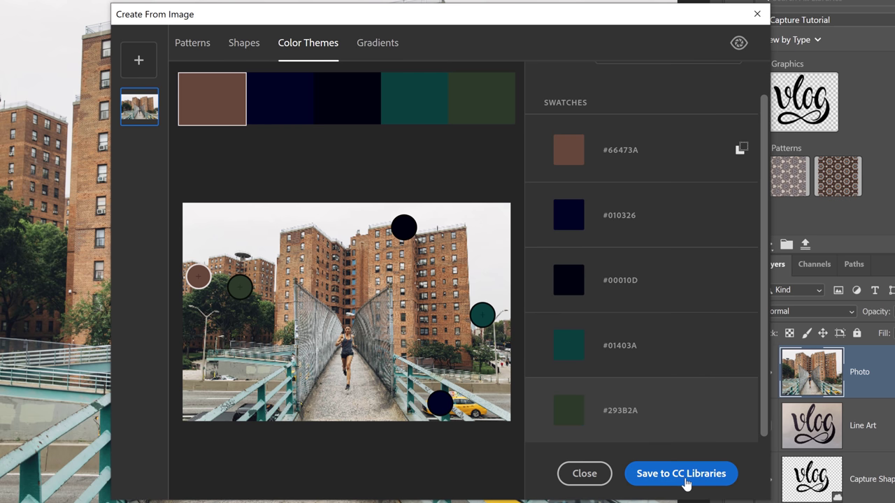
left_click(682, 473)
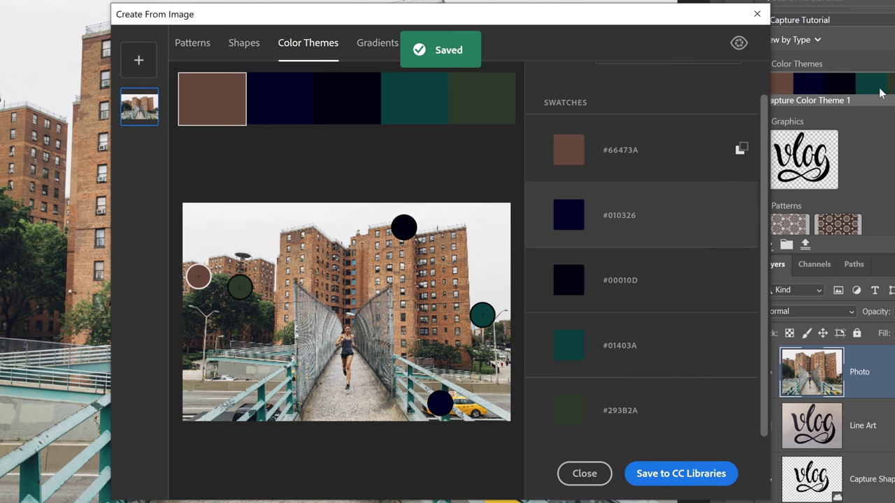
mouse_move(362, 119)
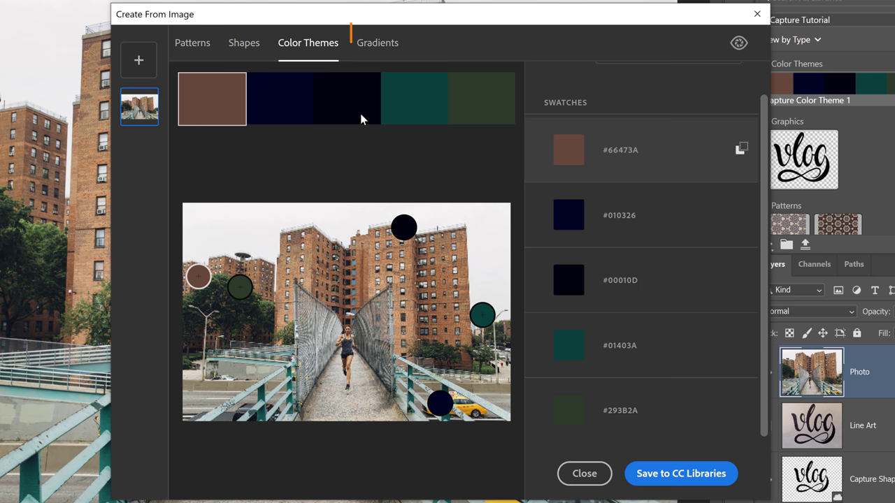
- Capture a gradient from the photo, trying 15 stops before settling on 2 stops (#2E432F to #BC8E62)
left_click(378, 42)
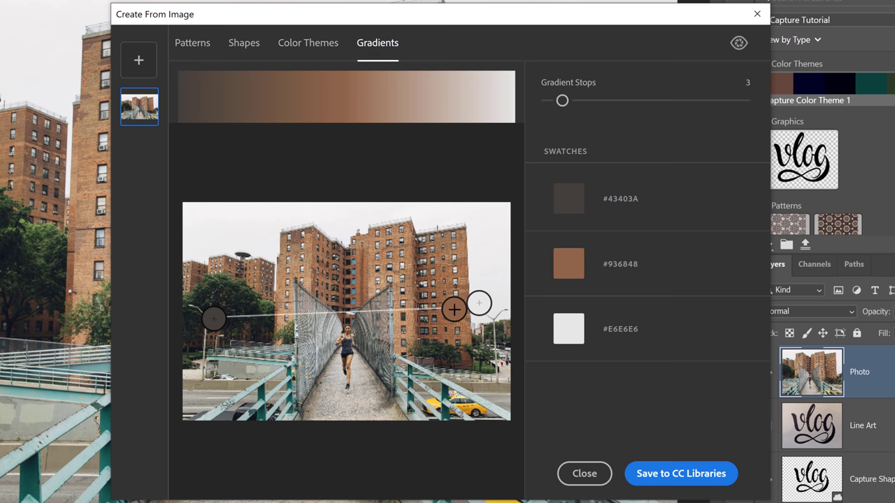
mouse_move(521, 212)
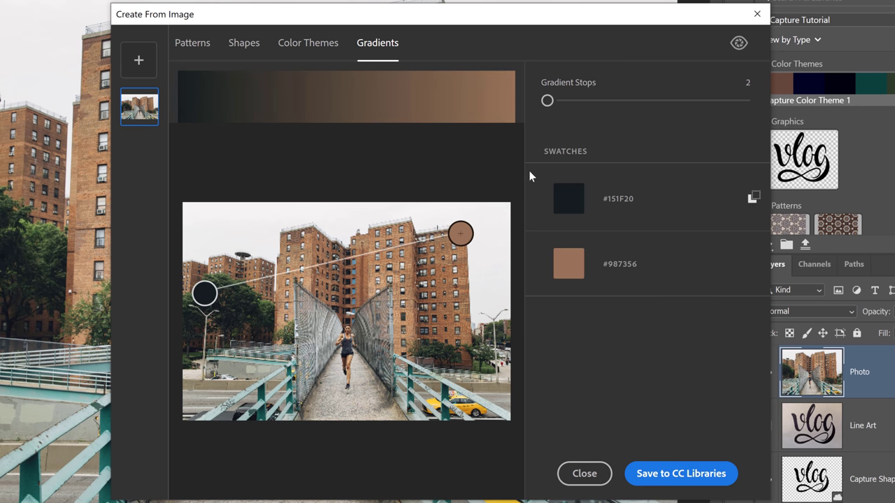
left_click_drag(548, 101, 733, 100)
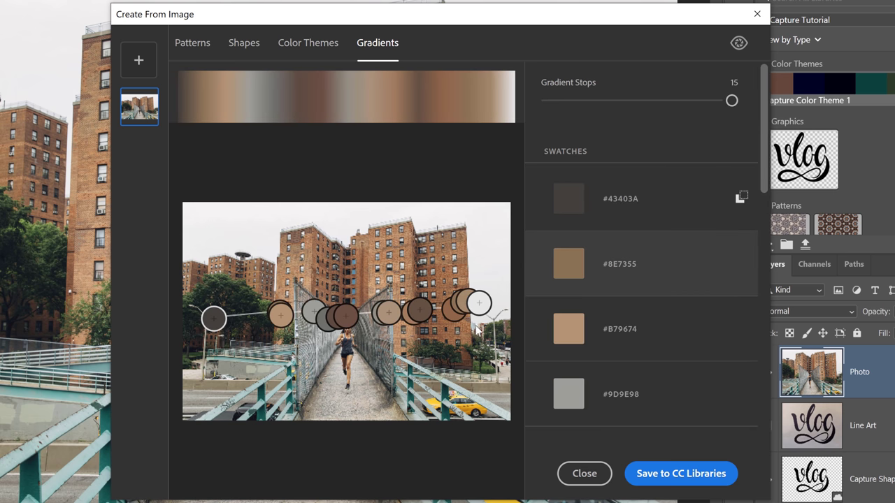
left_click_drag(733, 101, 719, 101)
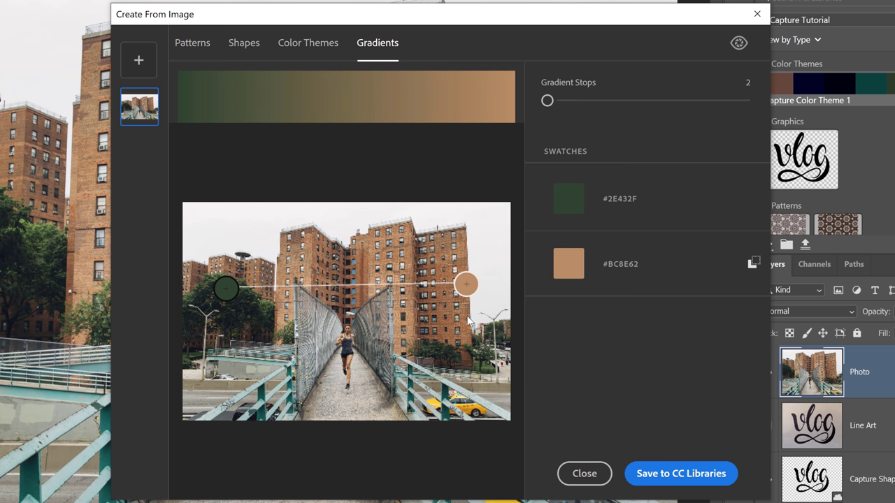
mouse_move(674, 452)
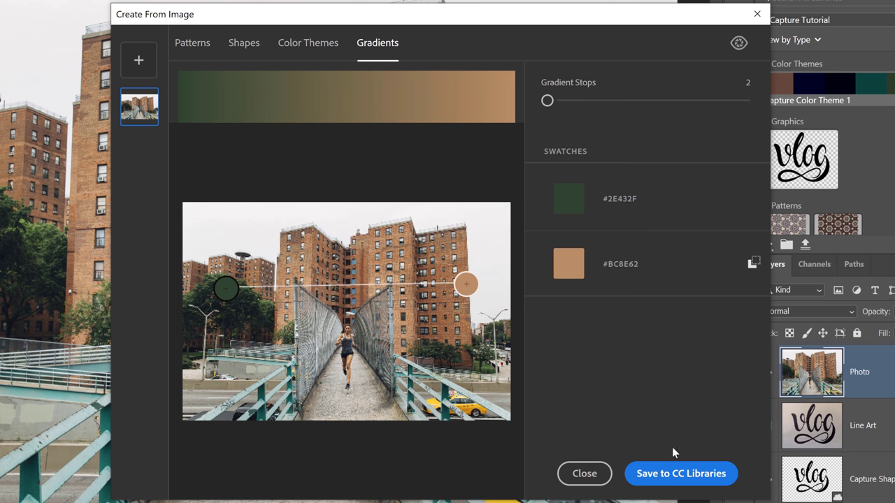
- Save the green-to-tan gradient to the Capture Tutorial library and close Create From Image
left_click(682, 473)
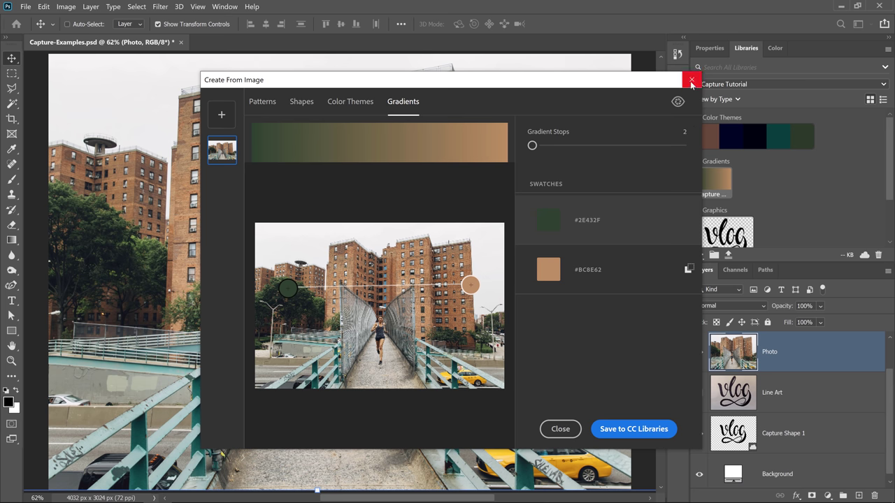
left_click(689, 80)
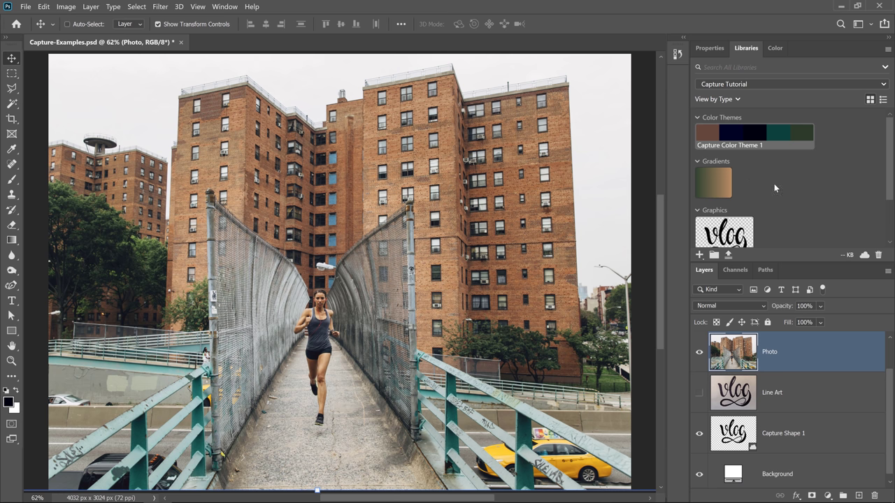
- Add a Gradient Fill 1 layer from the saved library gradient and select it
double_click(713, 182)
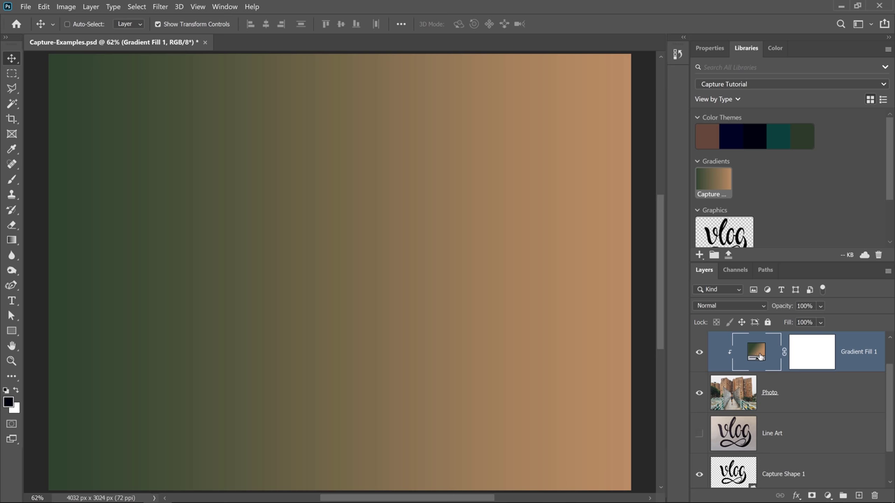
left_click(756, 353)
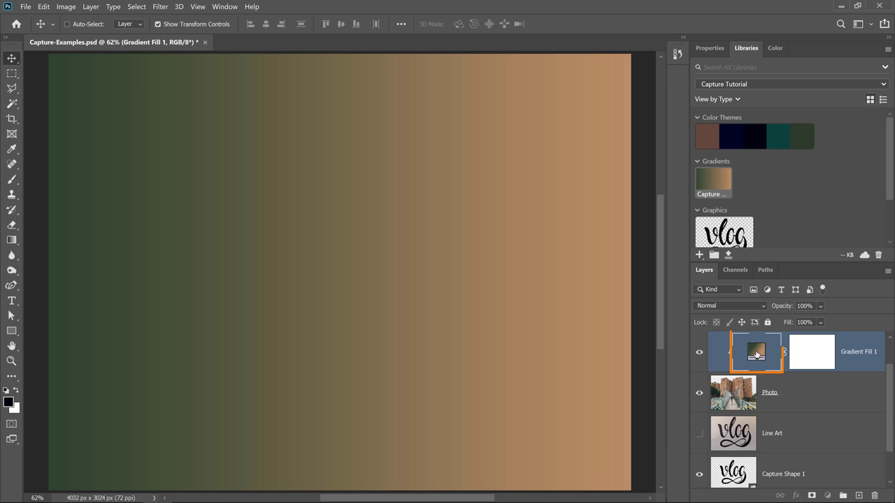
- Check in the Gradient Editor that Capture Gradient 1 is among the presets, leaving the fill as is
double_click(756, 352)
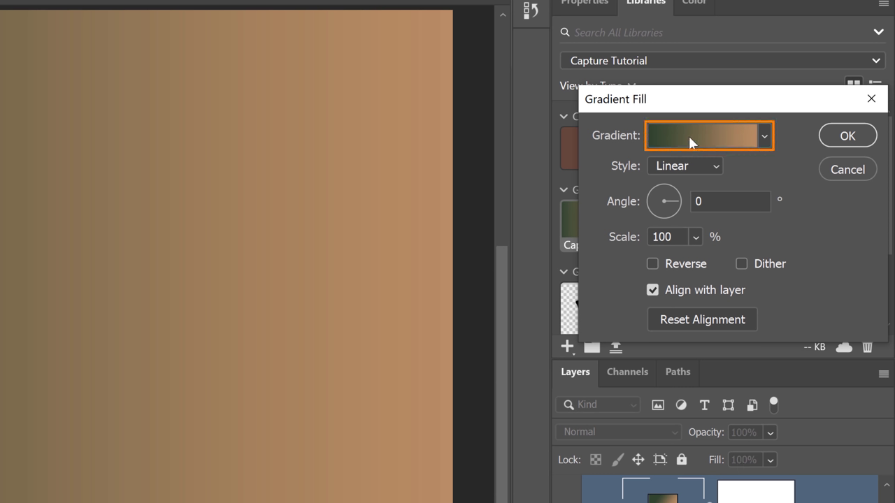
left_click(702, 135)
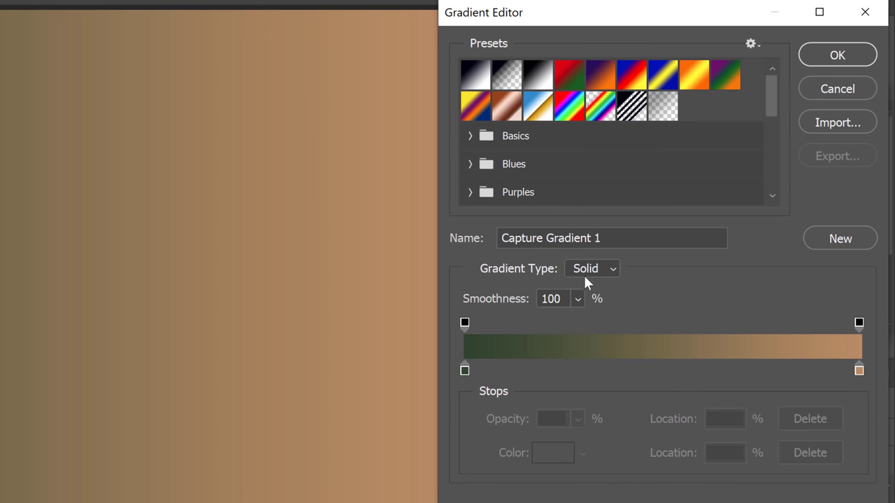
mouse_move(492, 249)
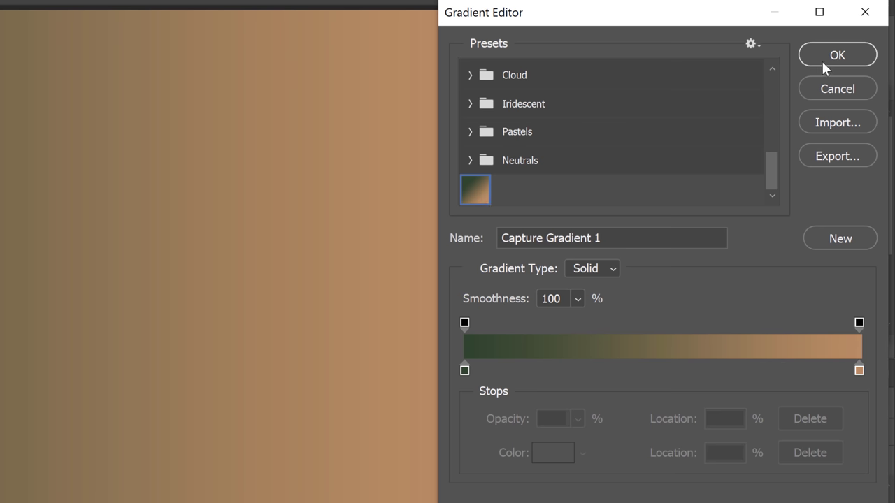
left_click(836, 55)
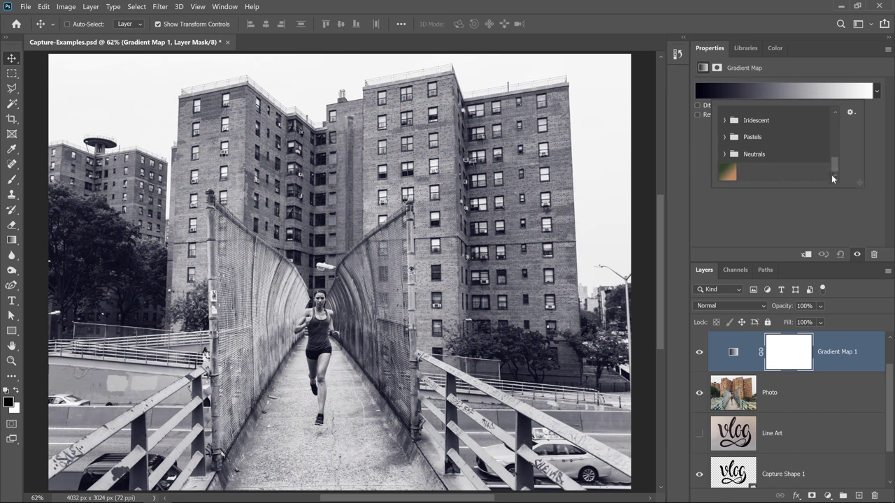
- Apply the captured gradient preset to the Gradient Map adjustment in Properties
left_click(727, 174)
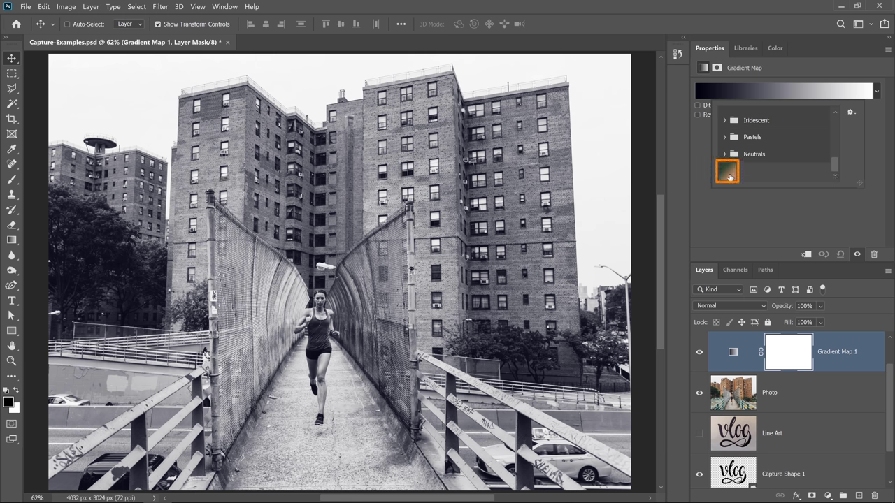
left_click(727, 172)
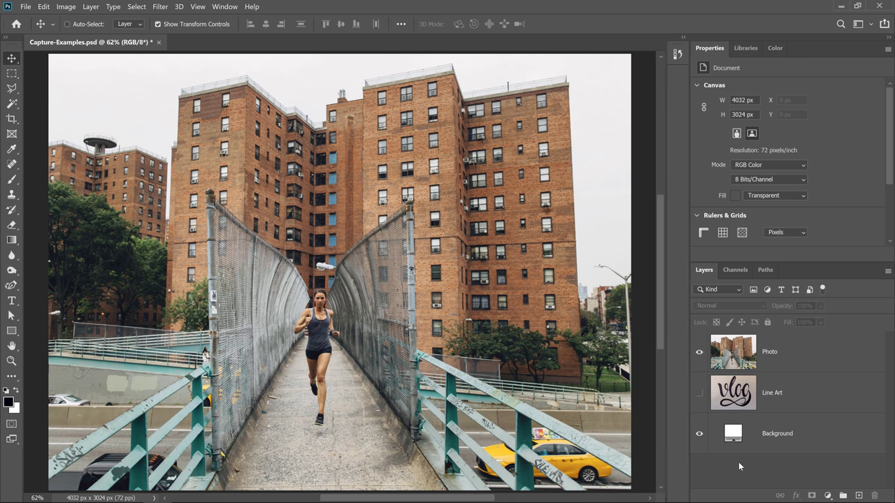
mouse_move(722, 448)
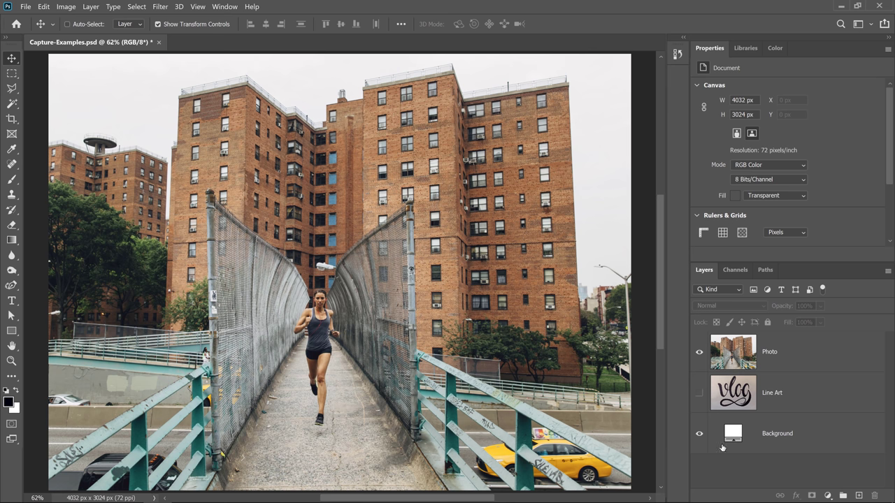
- Show the Libraries panel and launch an empty Create From Image window
left_click(744, 48)
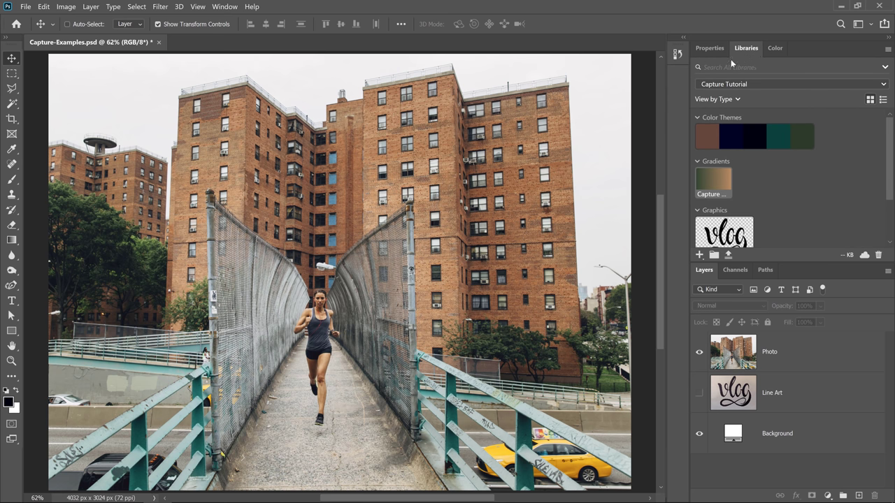
left_click(700, 254)
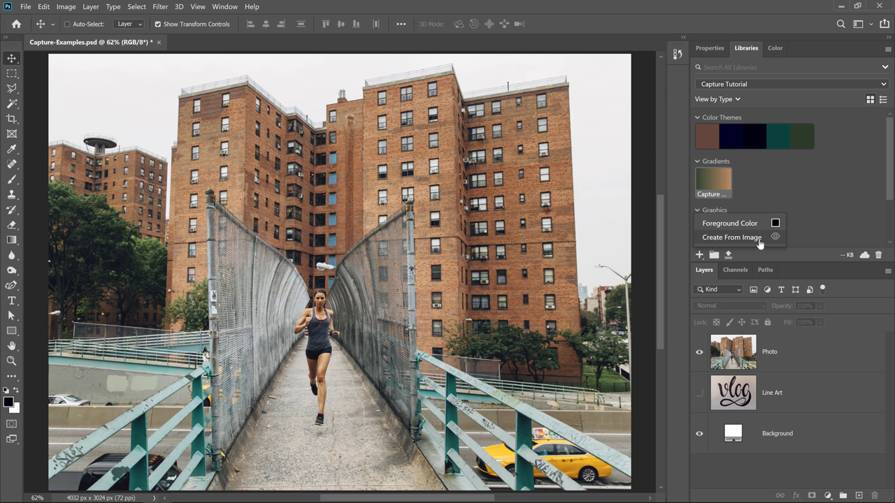
left_click(733, 238)
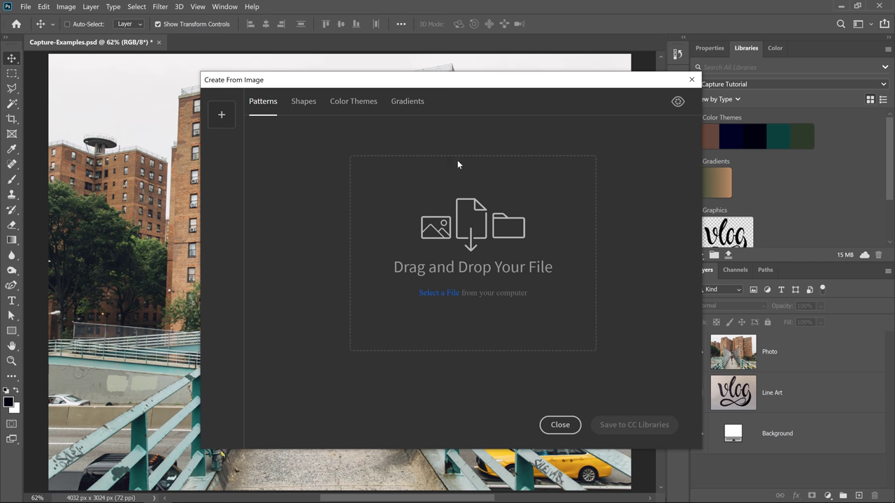
mouse_move(590, 358)
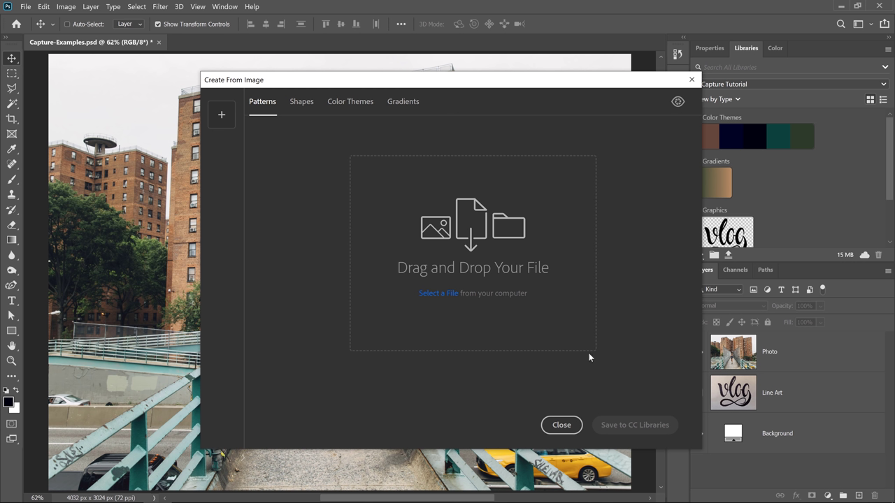
mouse_move(352, 383)
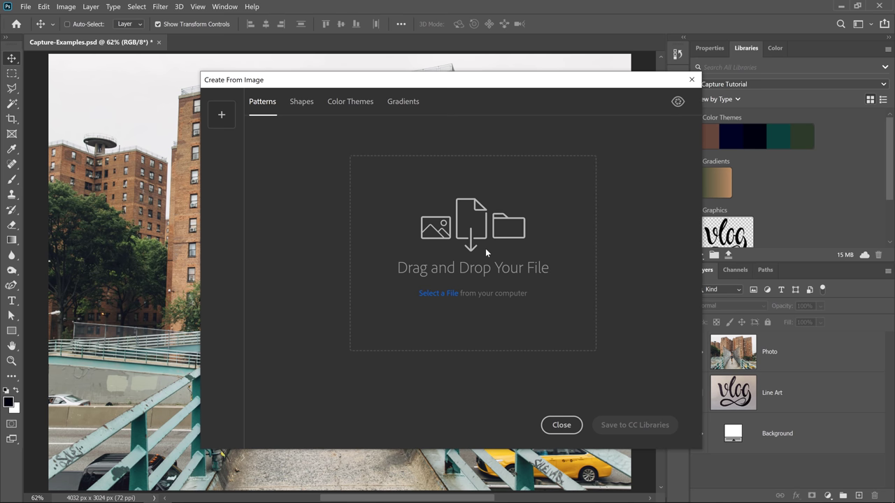
mouse_move(440, 299)
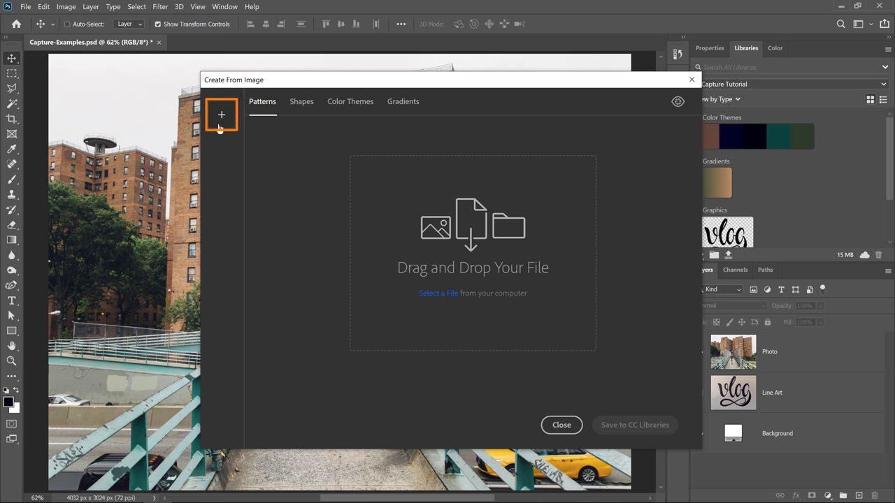
- Load drinks.jpg and bird.jpg into Create From Image from the photo folder
left_click(439, 294)
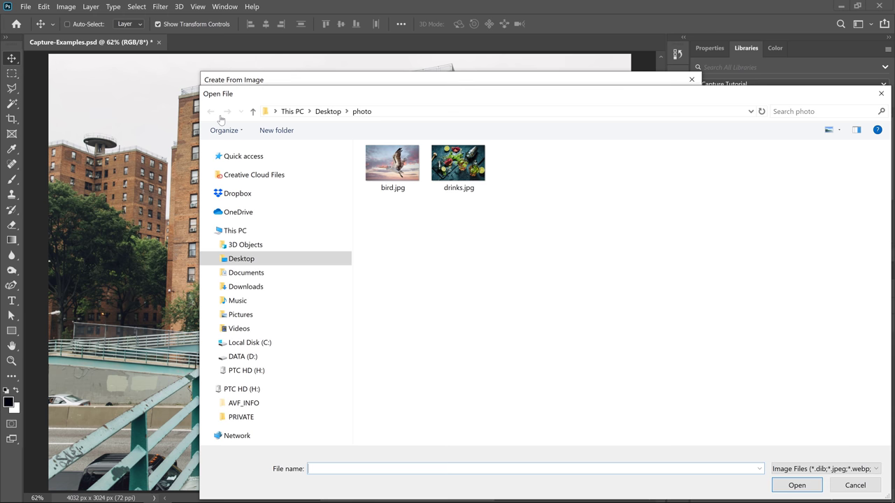
left_click(459, 162)
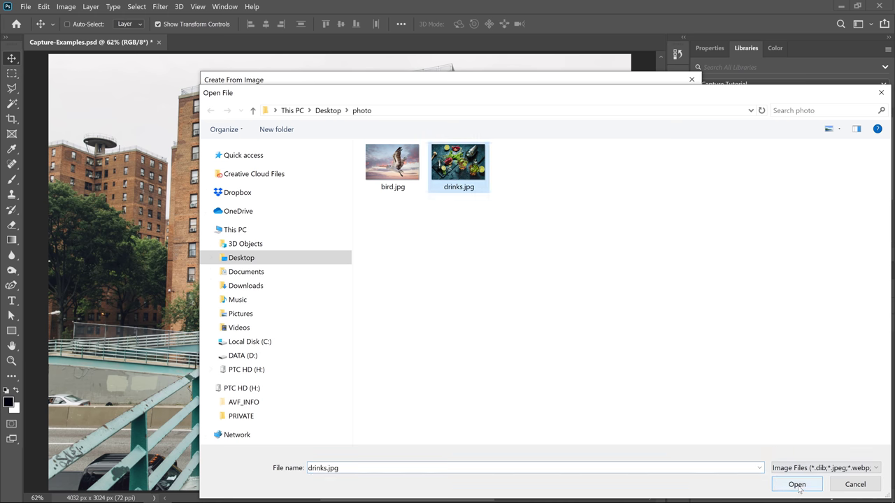
left_click(797, 484)
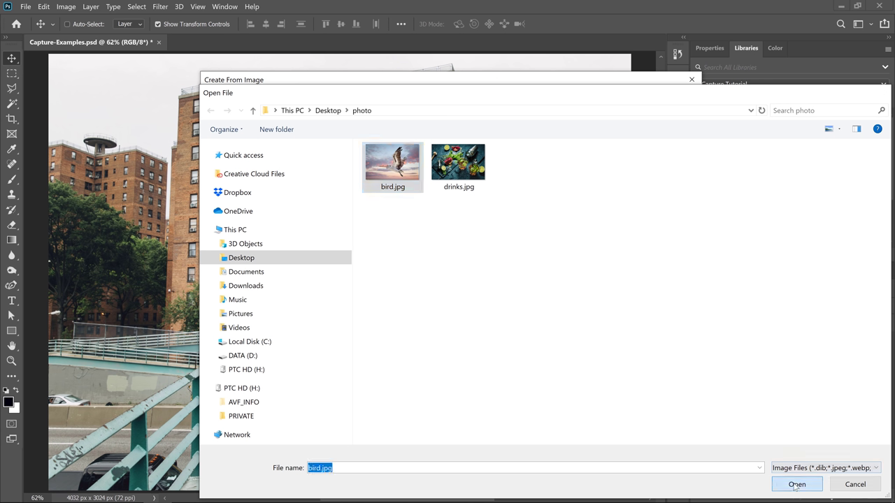
left_click(797, 484)
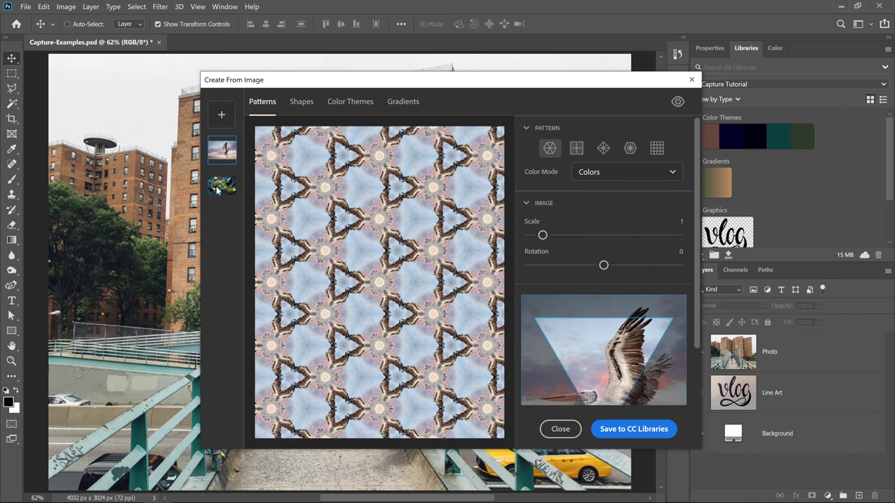
- Select the drinks thumbnail to preview its hexagonal kaleidoscope pattern
left_click(221, 149)
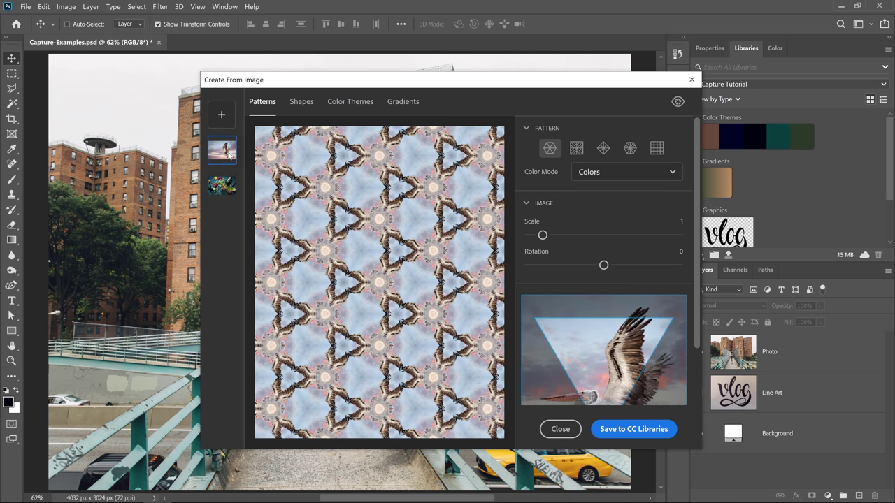
left_click(221, 185)
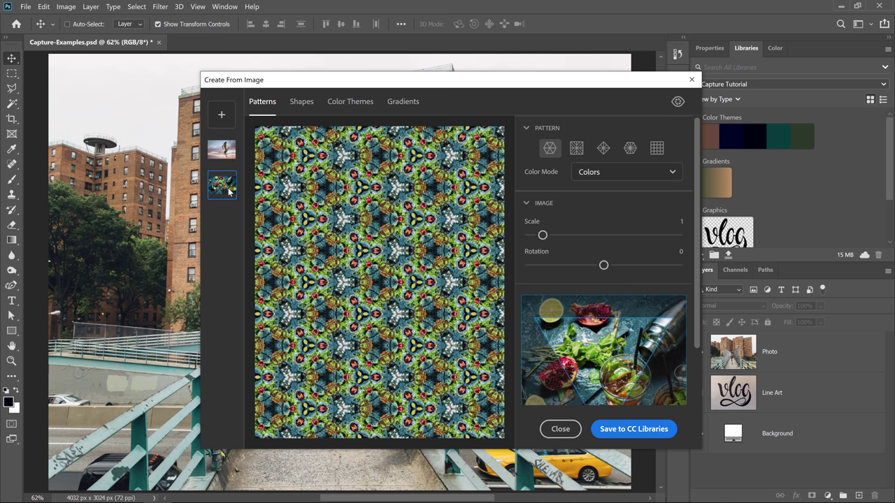